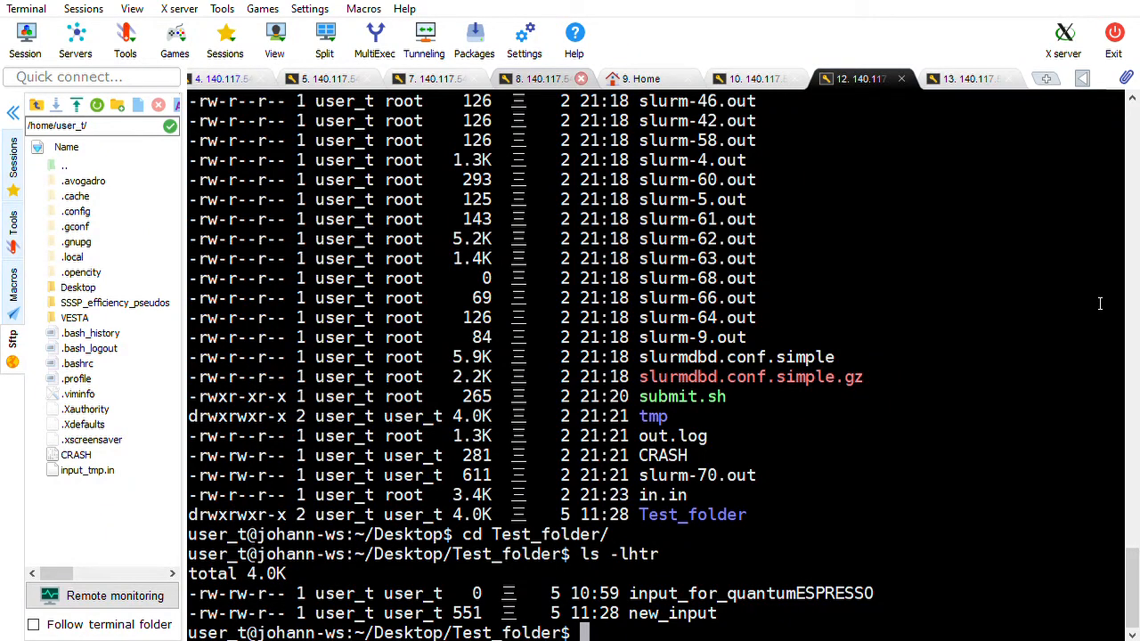
Launch run_QE on new_input from Test_folder; the run aborts on the pseudo_dir namelist line.
{"action": "type", "text": "r"}
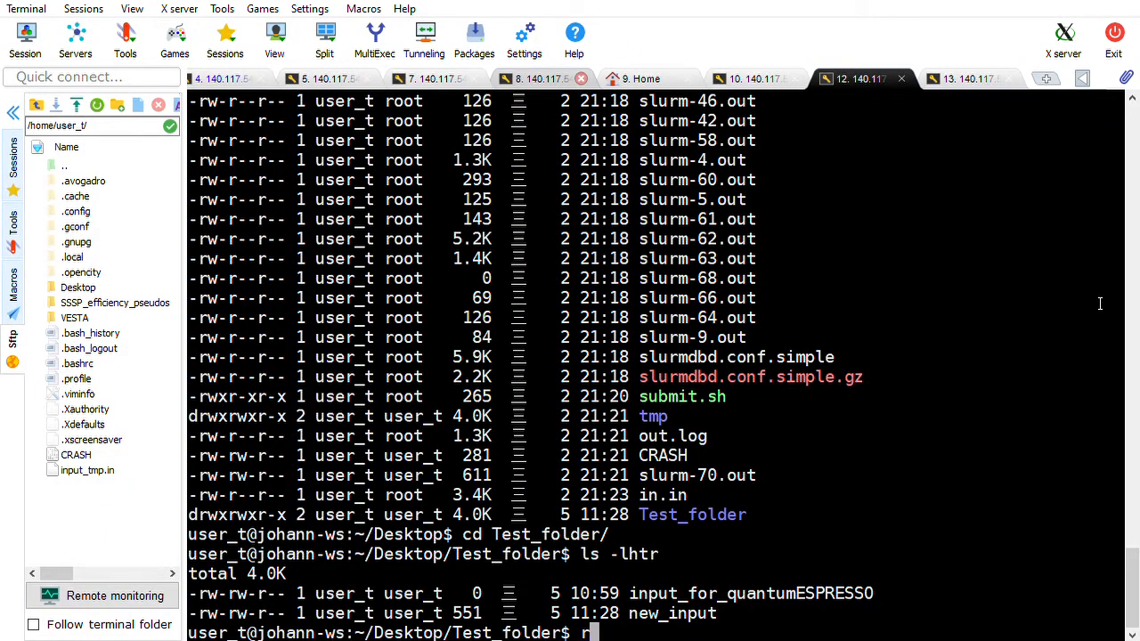
{"action": "type", "text": "un"}
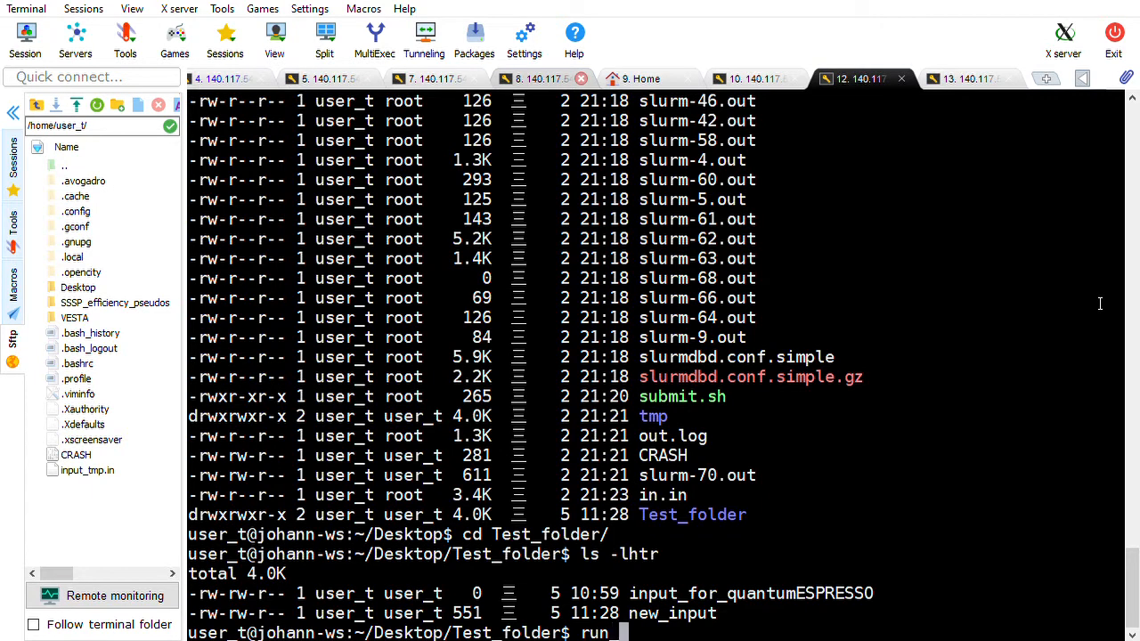
{"action": "type", "text": "_QE"}
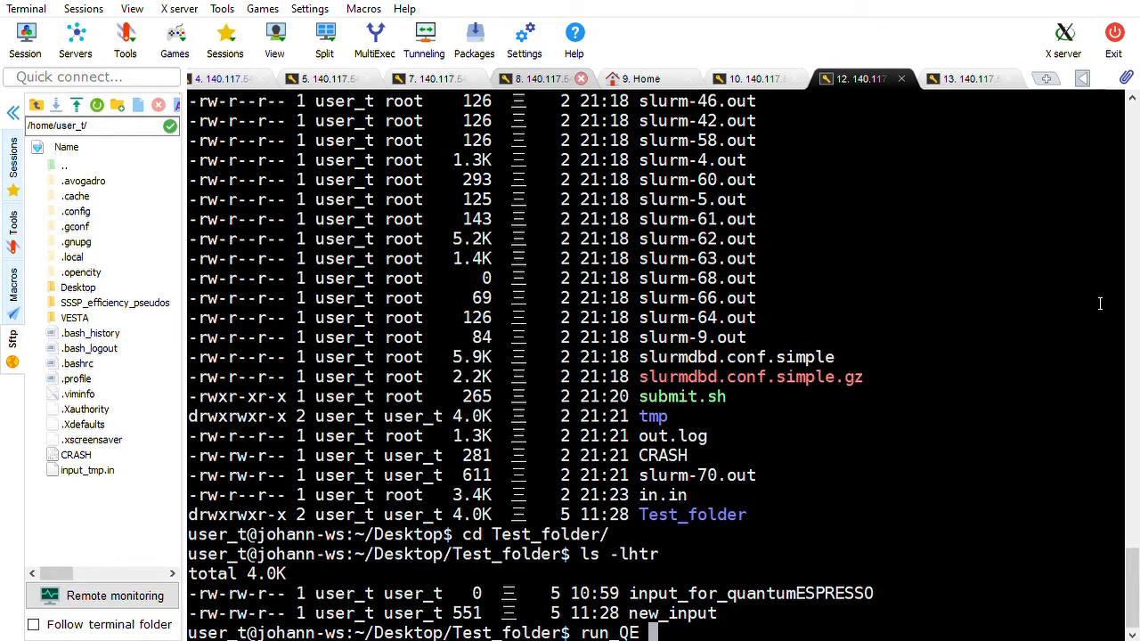
{"action": "type", "text": "new_input"}
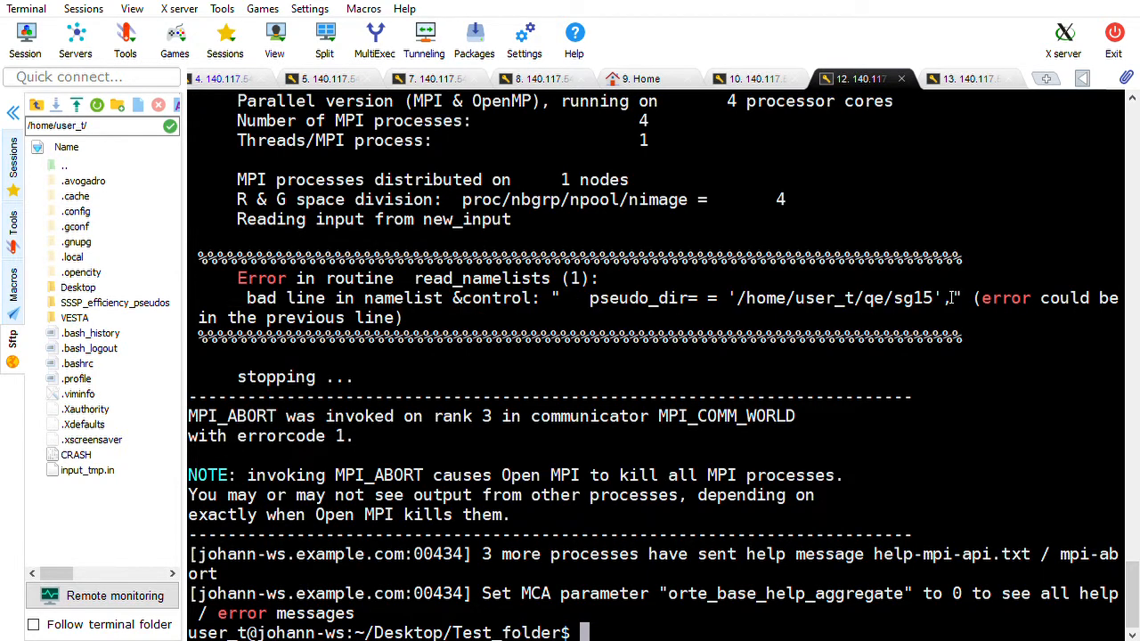
List /home/user_t/qe/sg15, which is reported as not existing, then move into the qe folder.
{"action": "type", "text": "ls"}
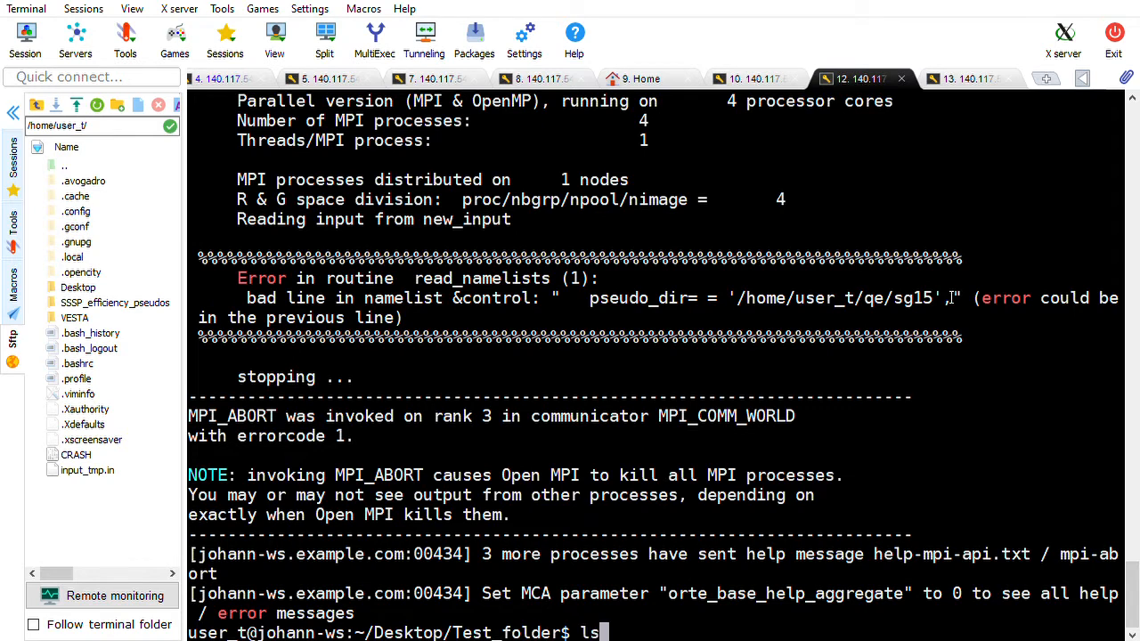
{"action": "type", "text": "/"}
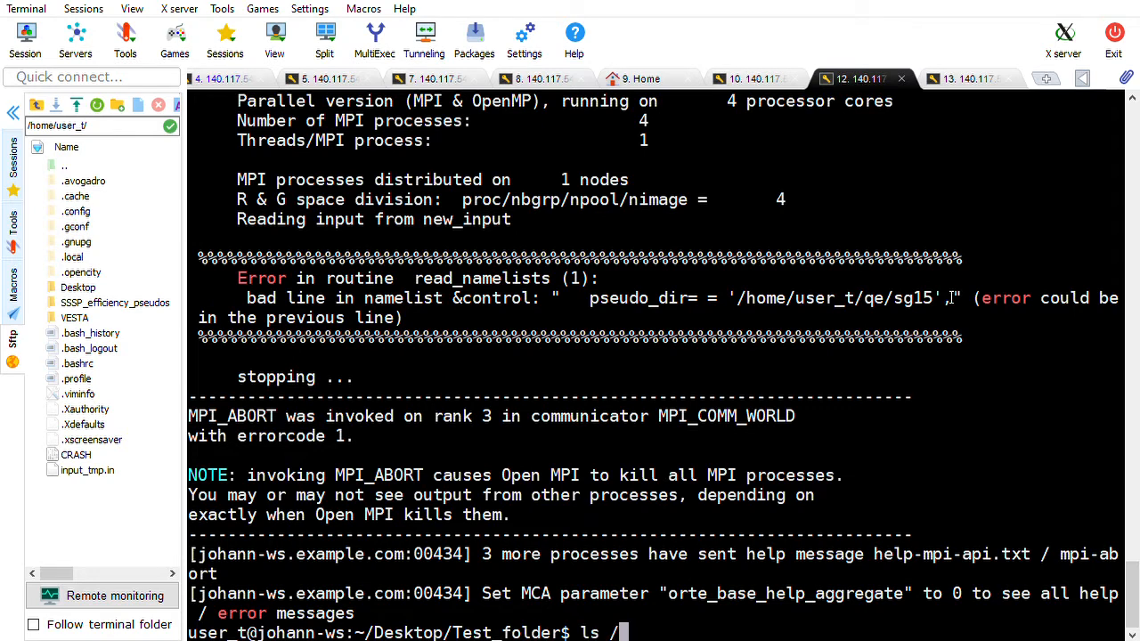
{"action": "type", "text": "home/"}
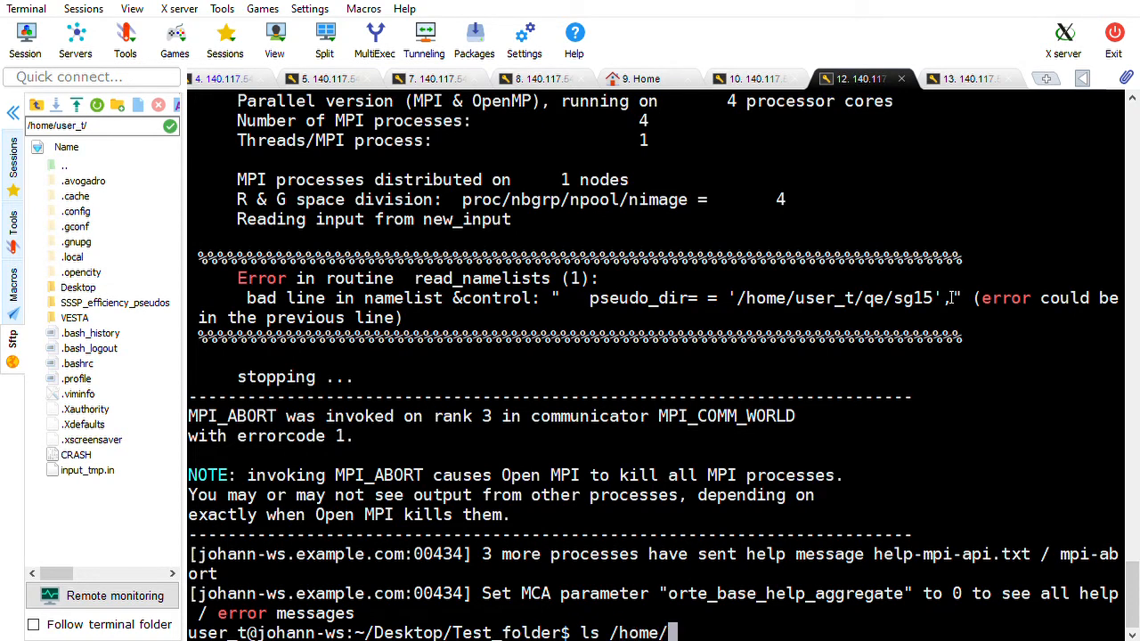
{"action": "type", "text": "user_"}
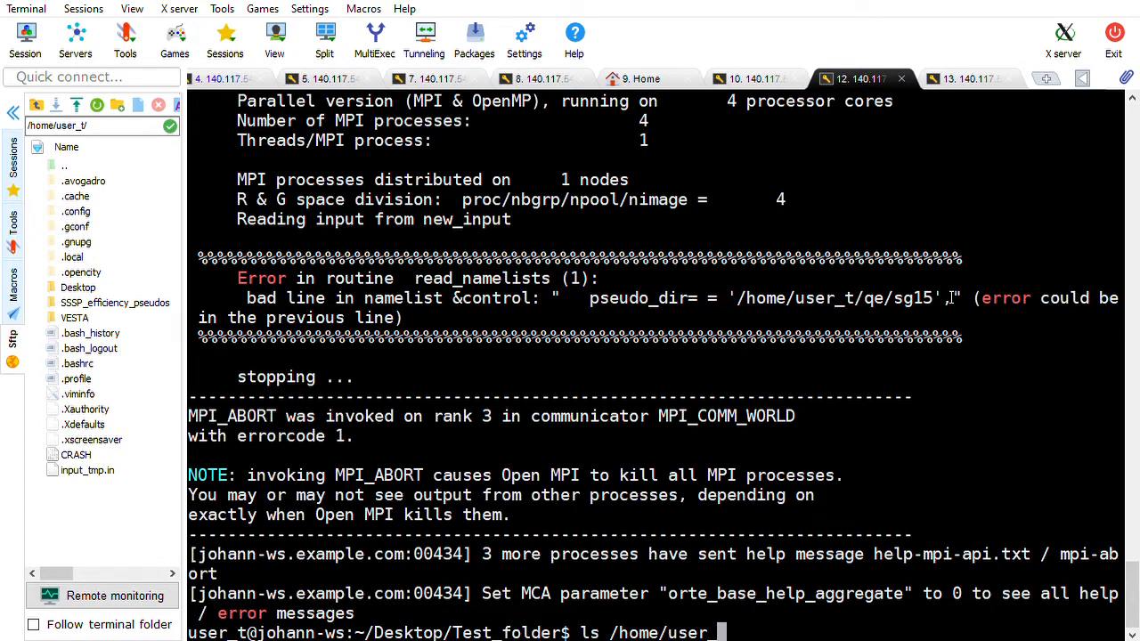
{"action": "type", "text": "/"}
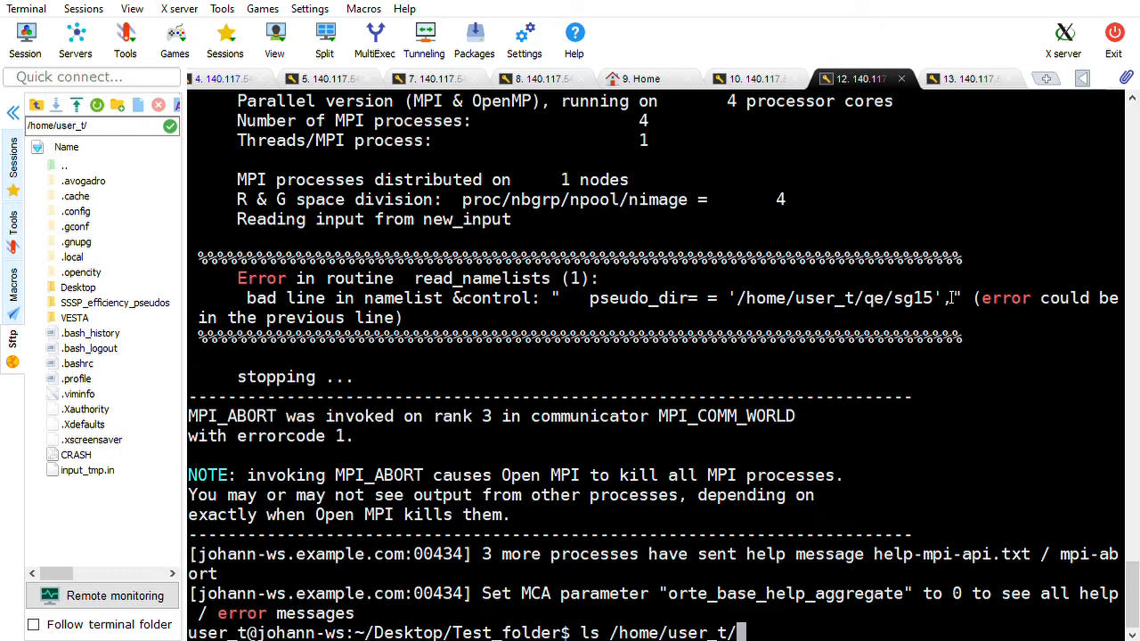
{"action": "type", "text": "a"}
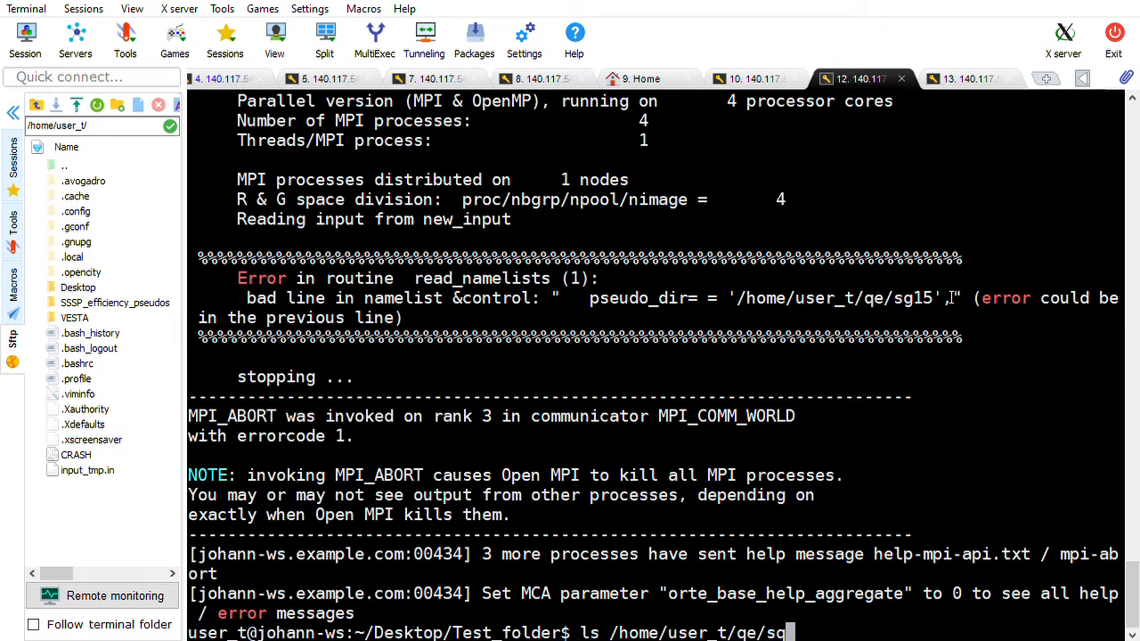
{"action": "type", "text": "15"}
{"action": "type", "text": "cd qe/"}
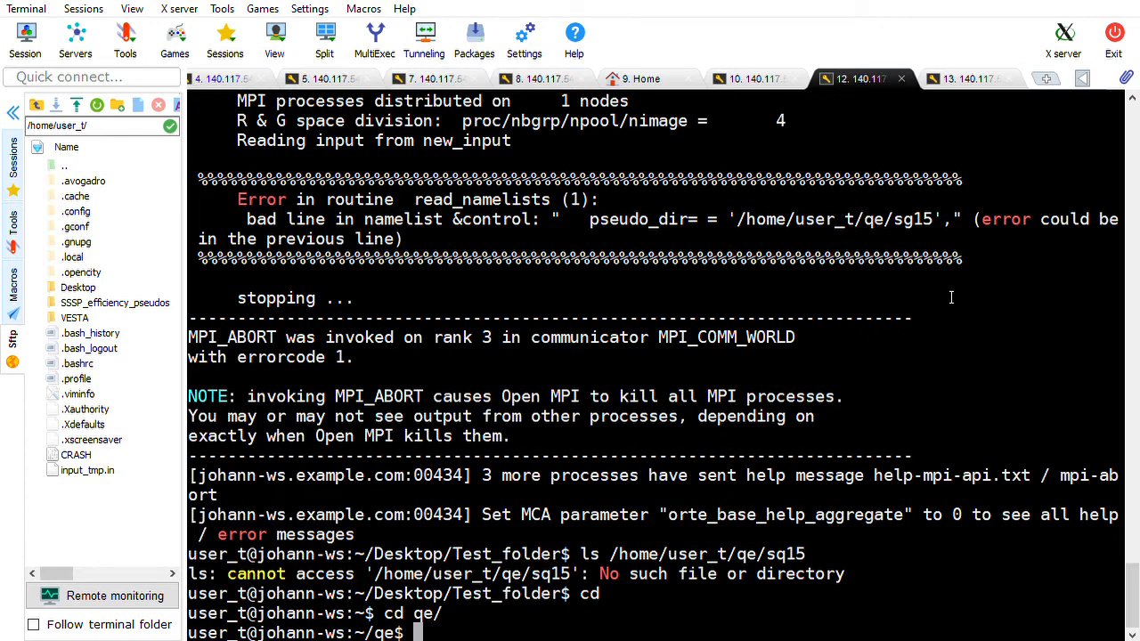
List the ONCV PBE pseudopotentials in sg15 and confirm with ls -lhtr that sg15 sits inside qe.
{"action": "type", "text": "cd sg15/"}
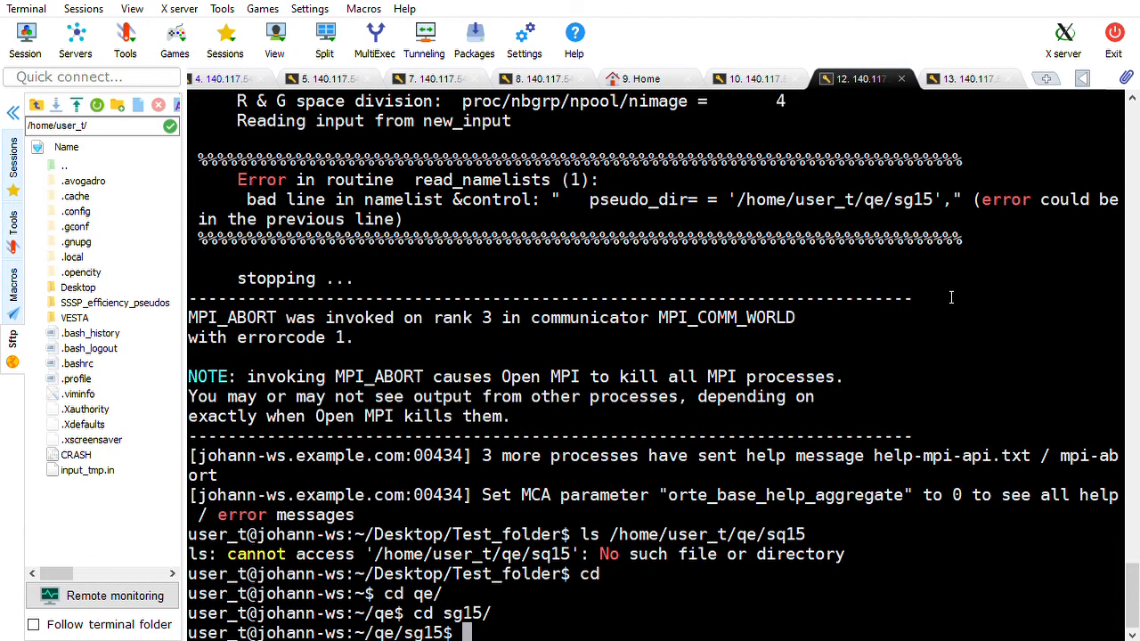
{"action": "type", "text": "ls"}
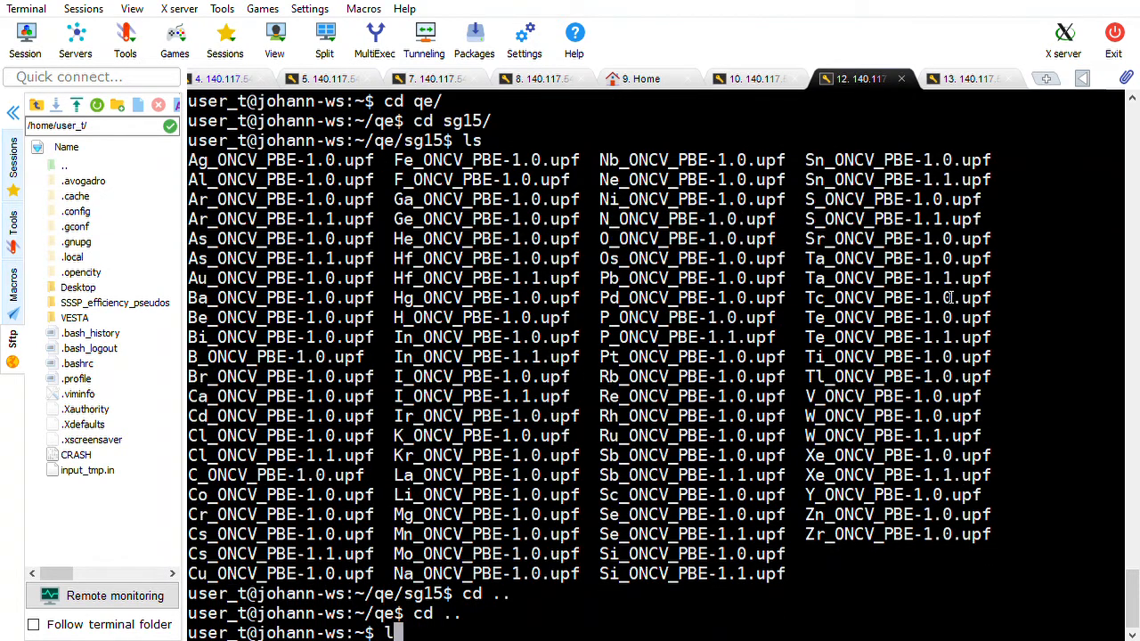
{"action": "type", "text": "ls -lhtr"}
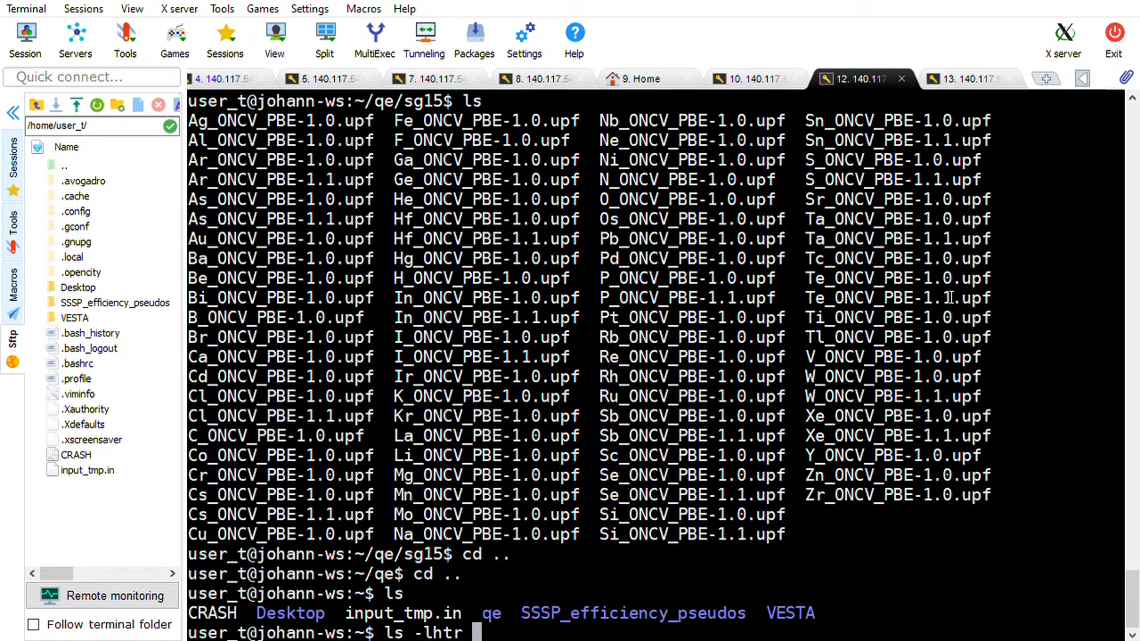
{"action": "key", "text": "Return"}
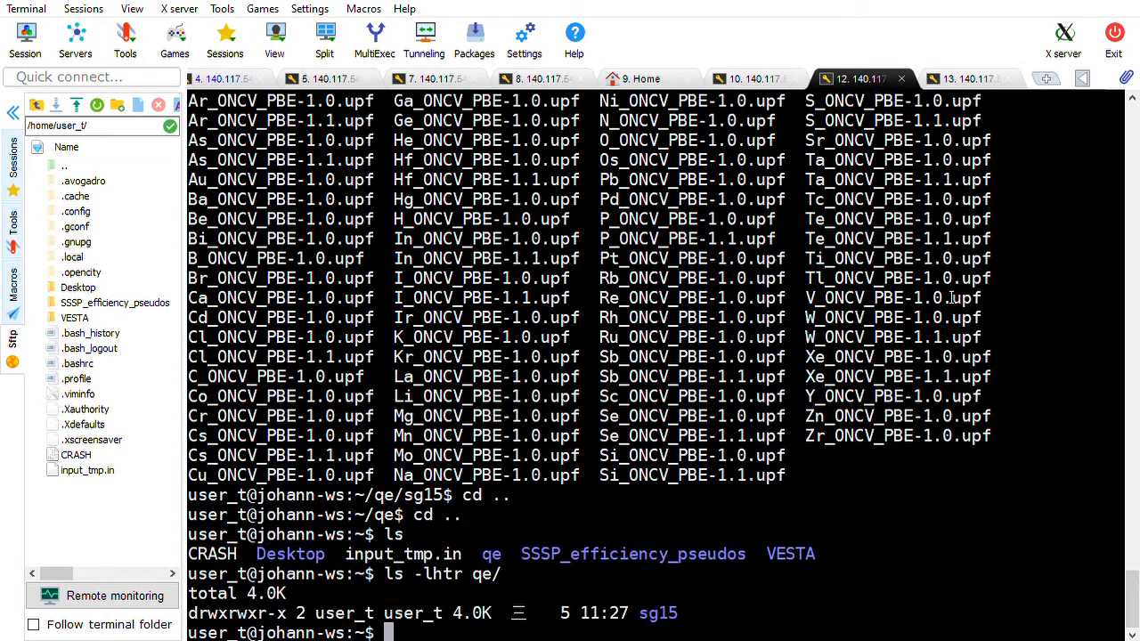
{"action": "type", "text": "cd"}
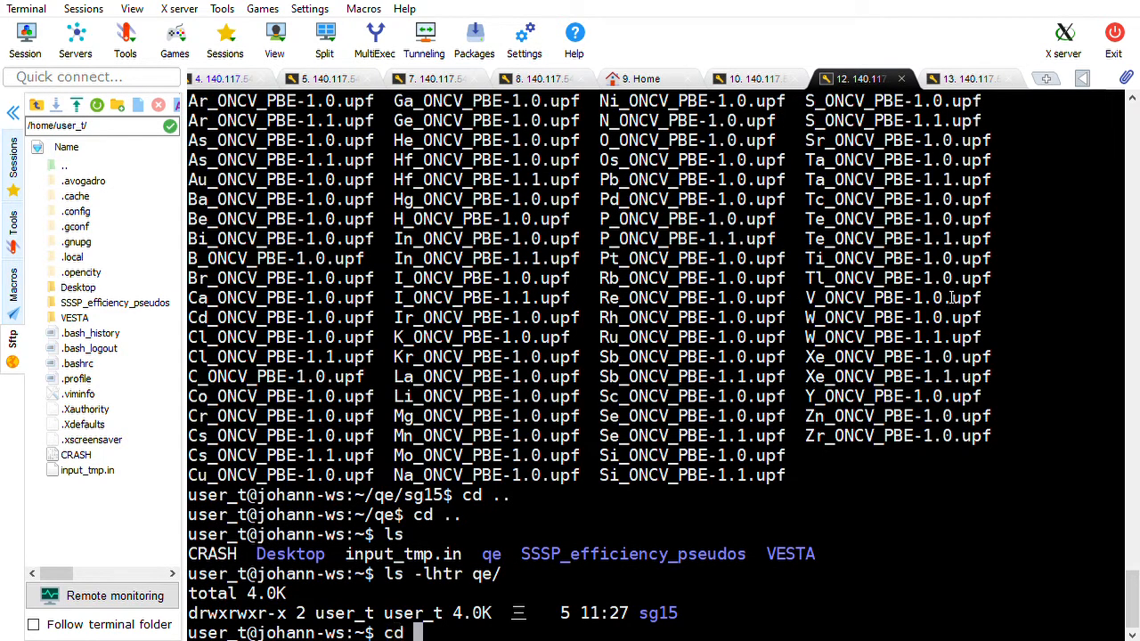
{"action": "key", "text": "ctrl+c"}
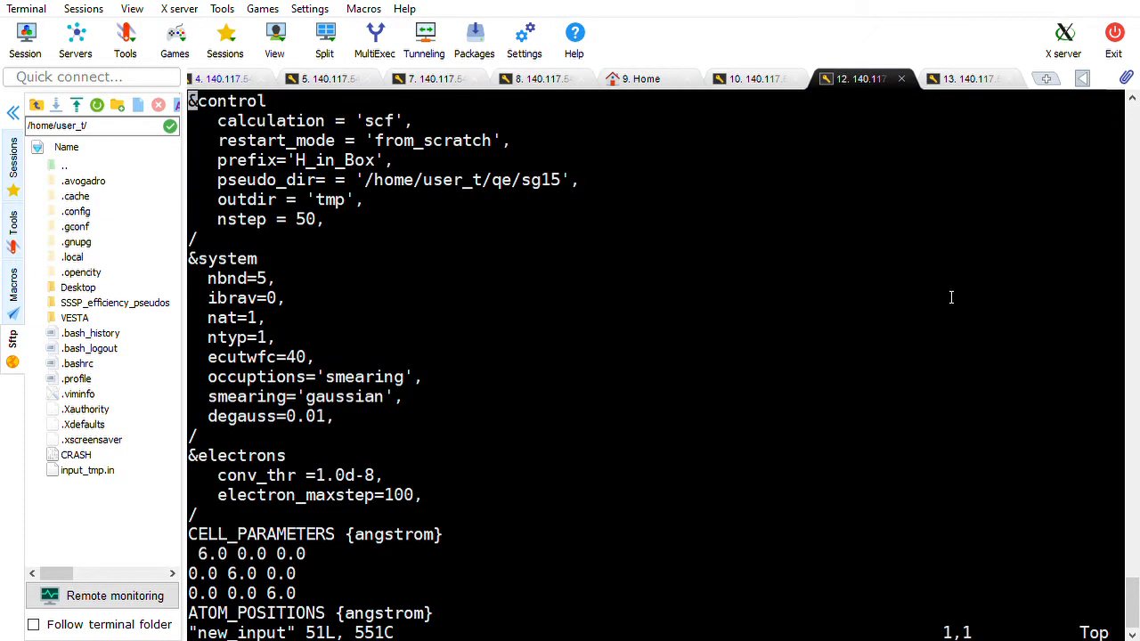
{"action": "mouse_move", "coordinate": [371, 187]}
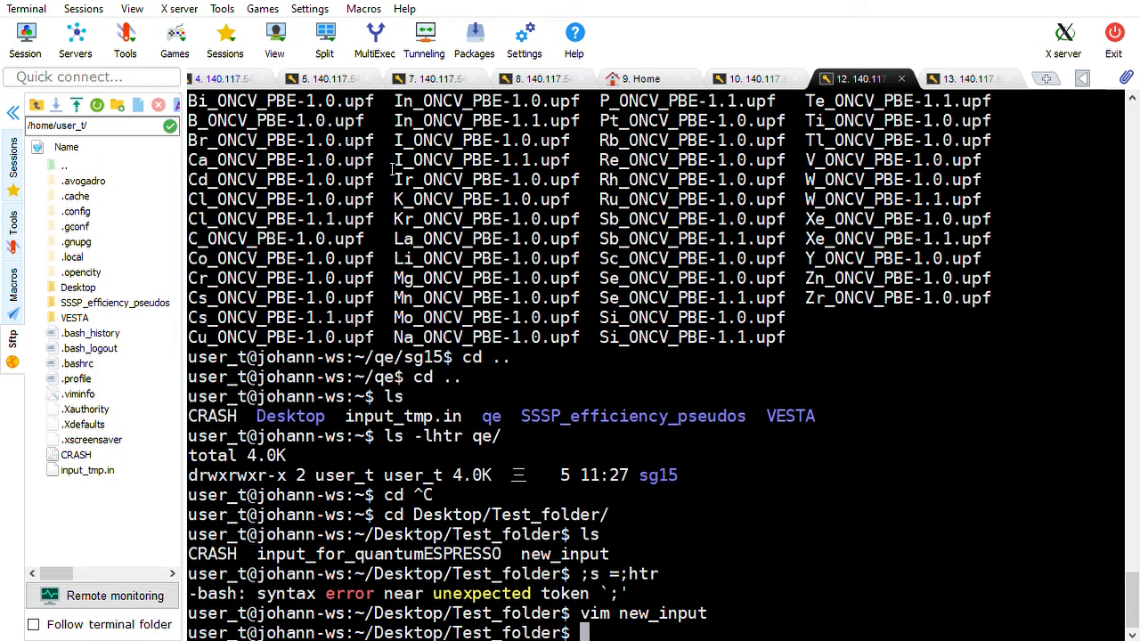
Rerun run_QE new_input, which aborts again on the pseudo_dir bad-line error.
{"action": "type", "text": "ls"}
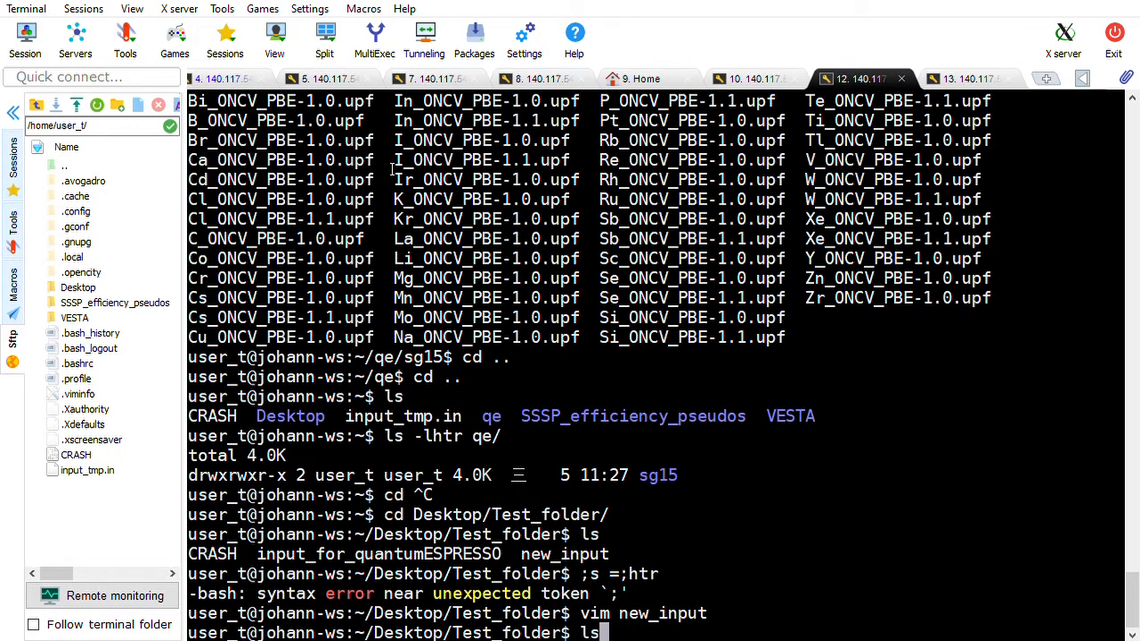
{"action": "type", "text": "run_QE new_input"}
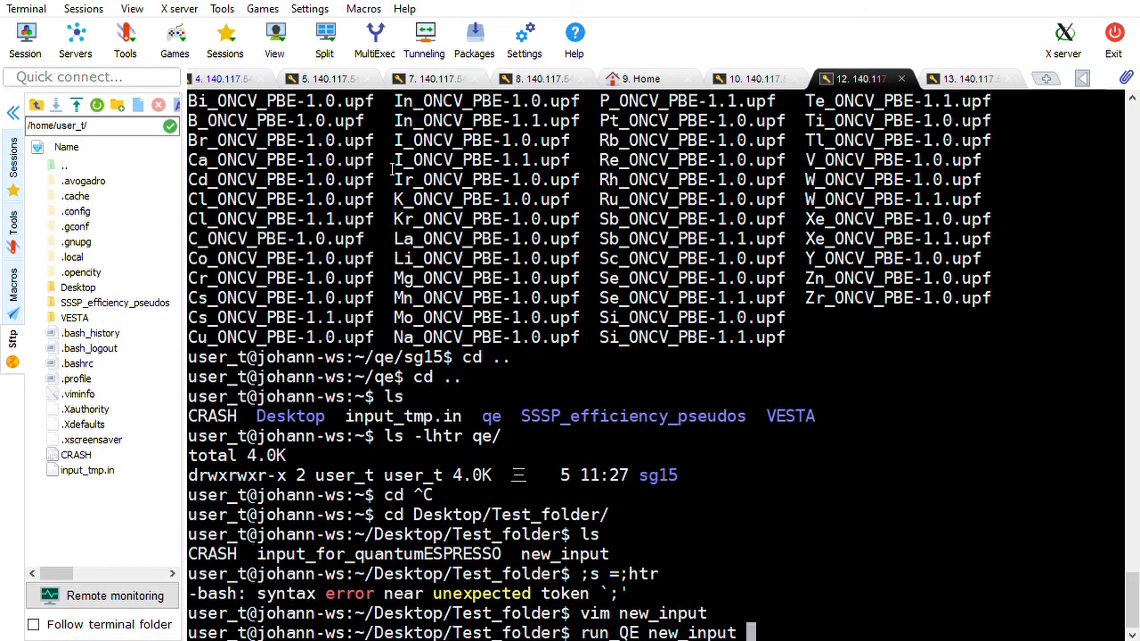
{"action": "key", "text": "Return"}
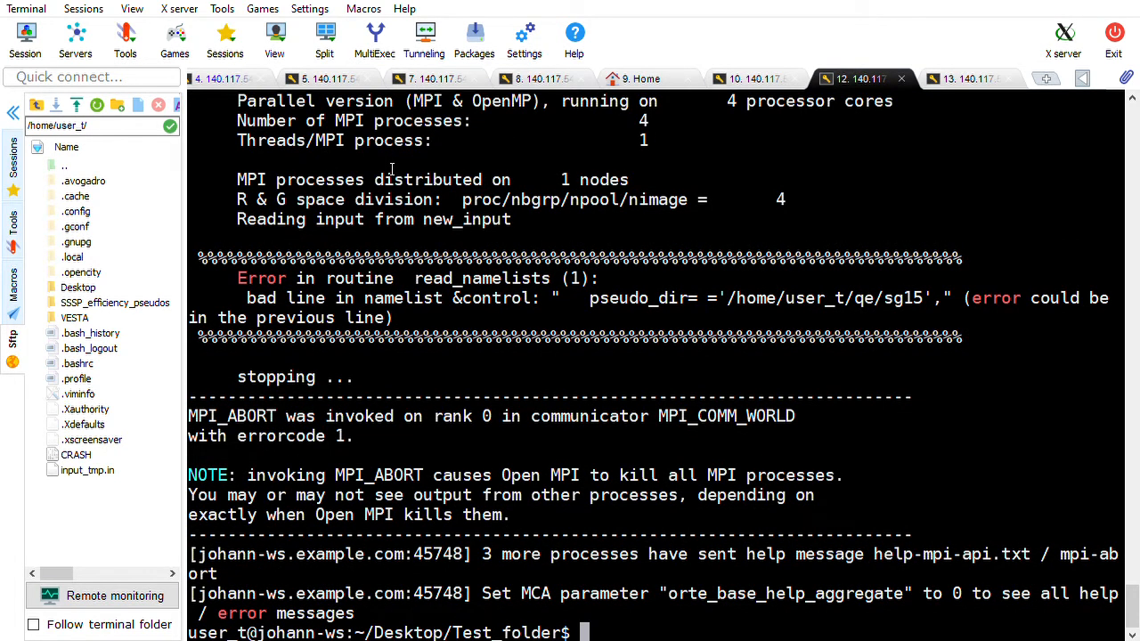
Review new_input in vim without saving, reopen it to edit pseudo_dir, and start listing ../../qe.
{"action": "type", "text": "vim new_input"}
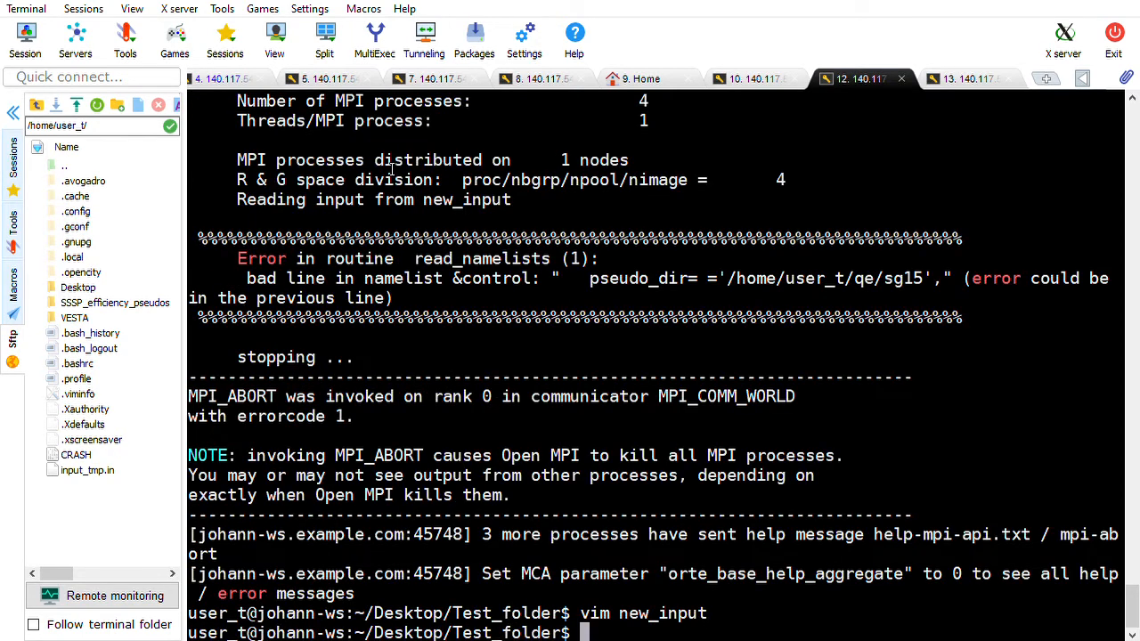
{"action": "key", "text": "Return"}
{"action": "type", "text": ":q!"}
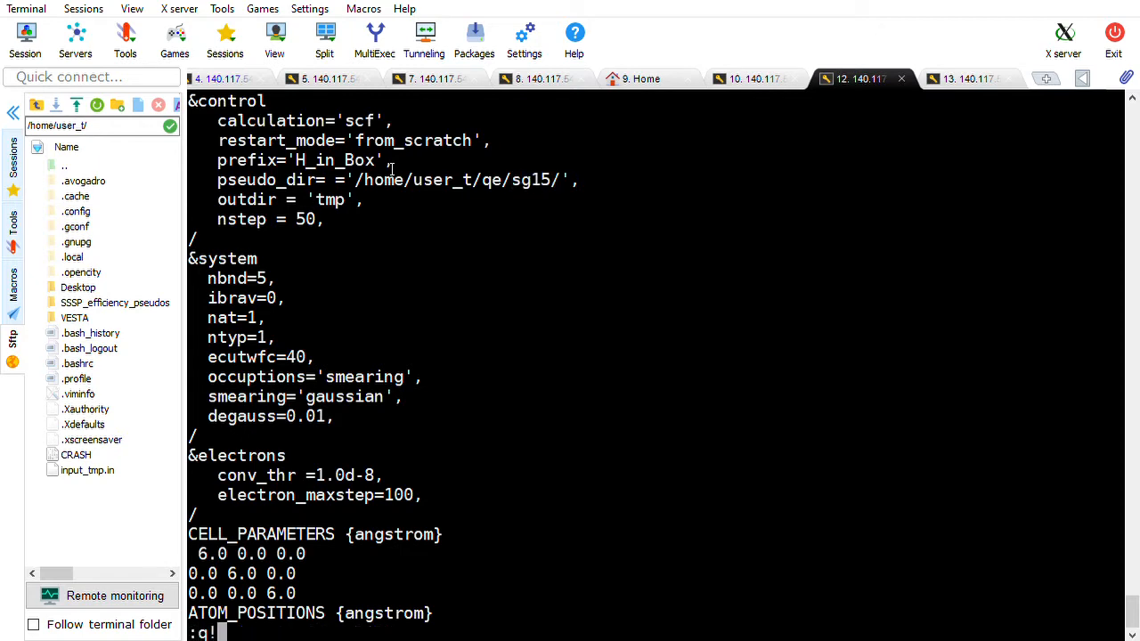
{"action": "key", "text": "Return"}
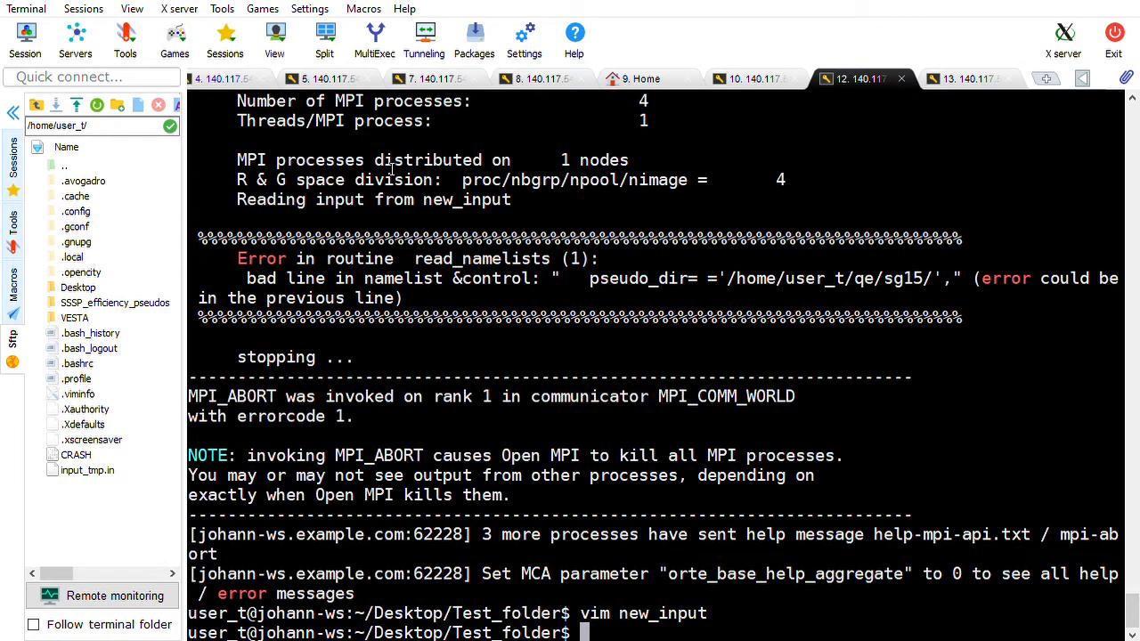
{"action": "type", "text": "vim new_input"}
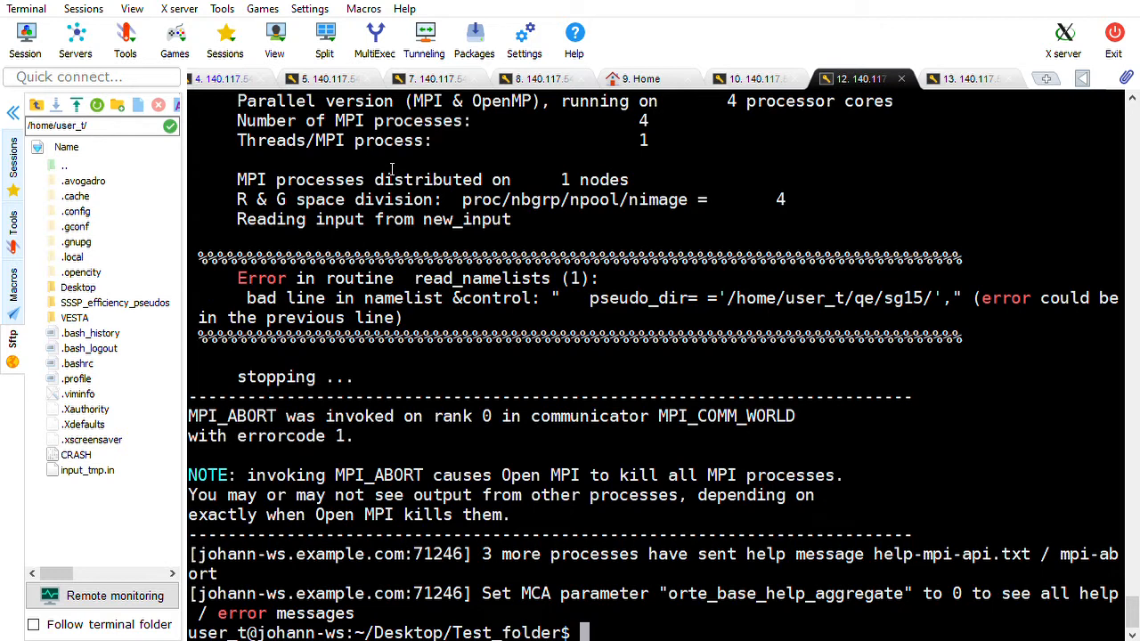
{"action": "mouse_move", "coordinate": [918, 53]}
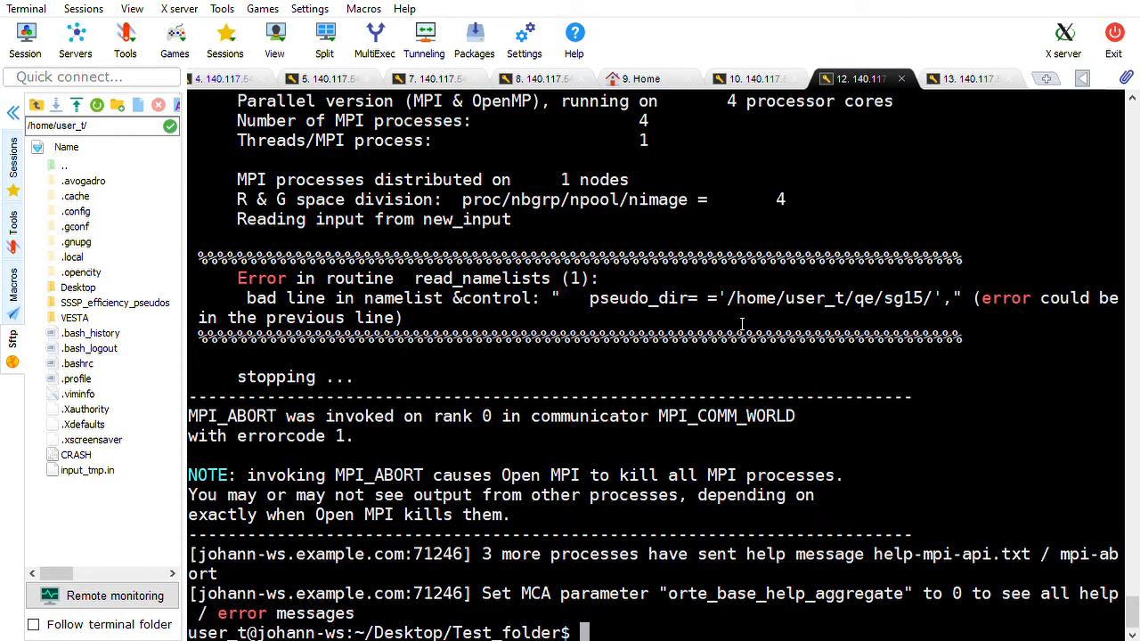
{"action": "type", "text": "ls ../../q"}
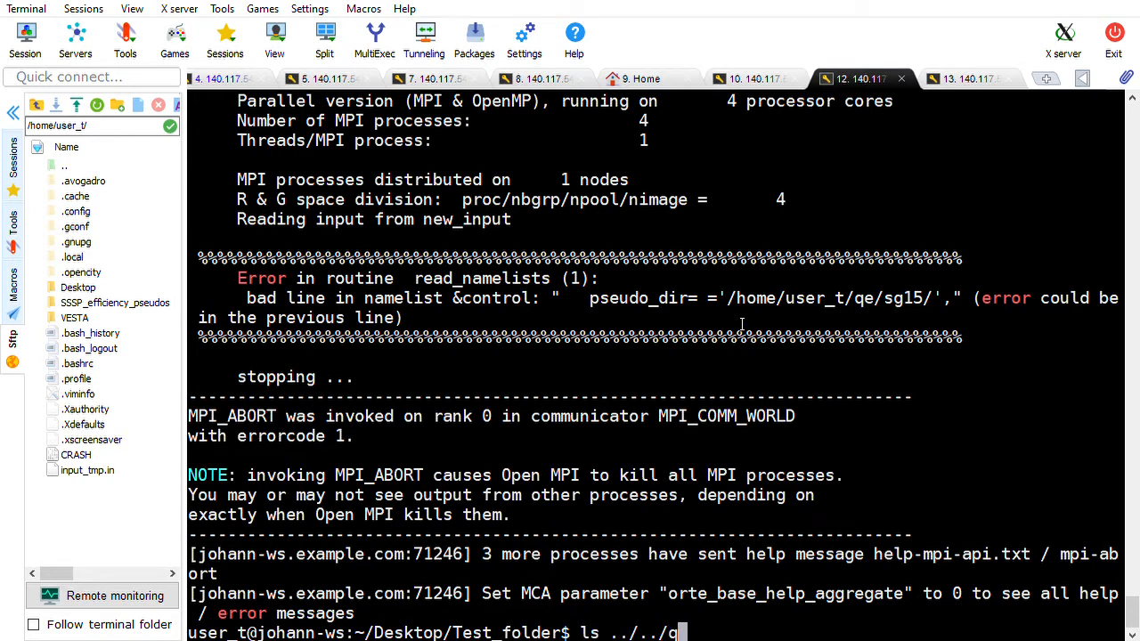
List ../../qe/sg15's ONCV files, return to Test_folder, and start a /bin/pw path.
{"action": "type", "text": "e/sg15/"}
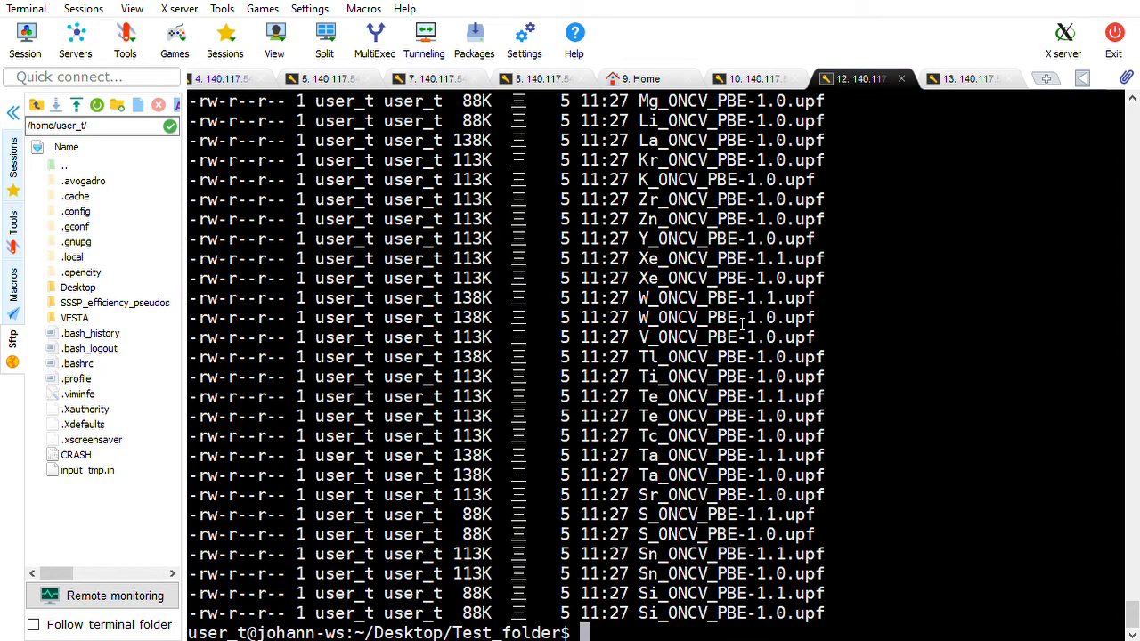
{"action": "type", "text": "cd"}
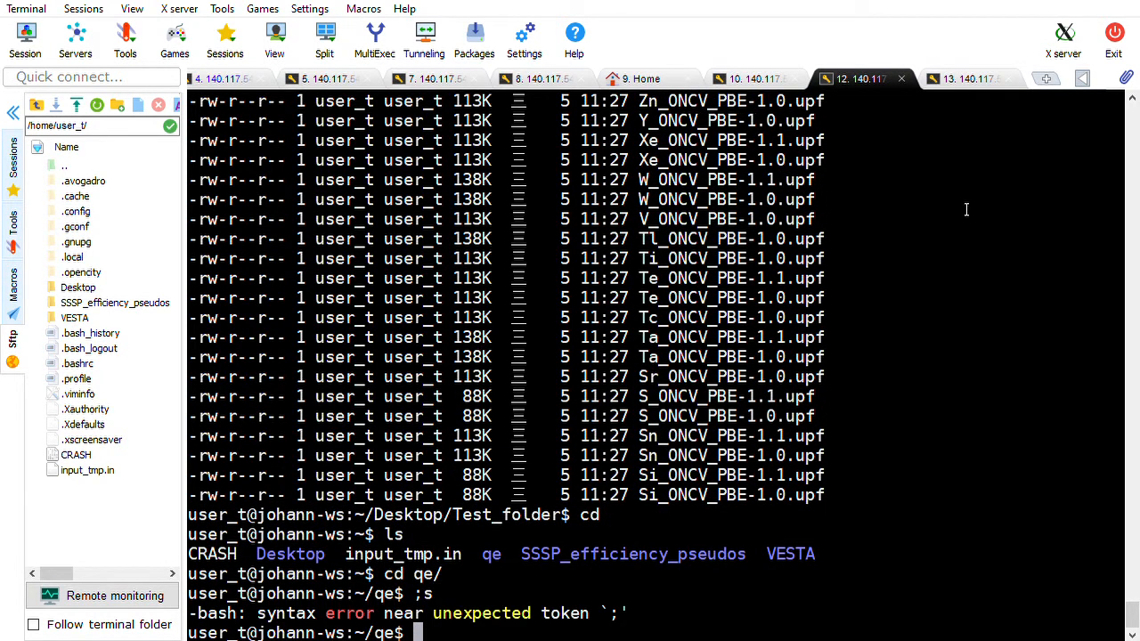
{"action": "mouse_move", "coordinate": [859, 221]}
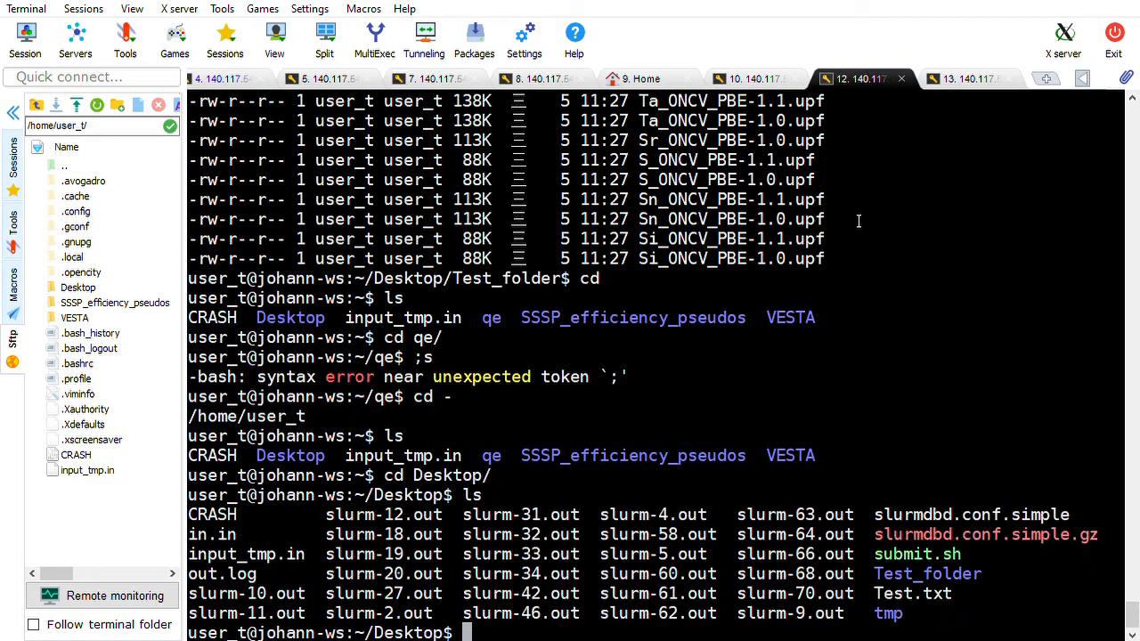
{"action": "type", "text": "cd Test_folder"}
{"action": "type", "text": "ls"}
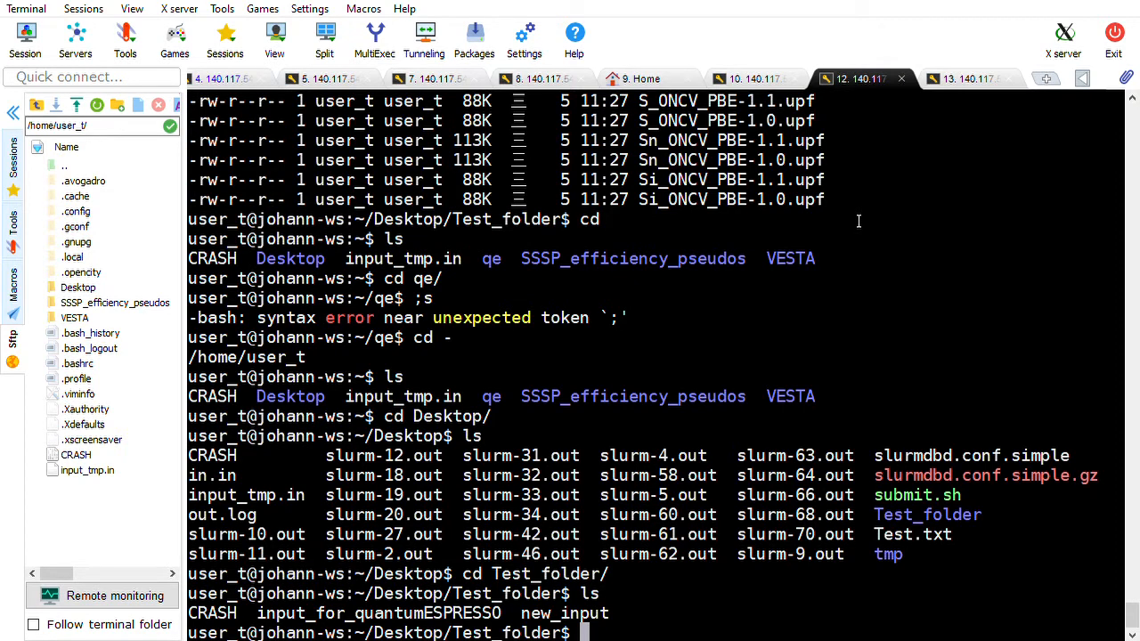
{"action": "type", "text": "/"}
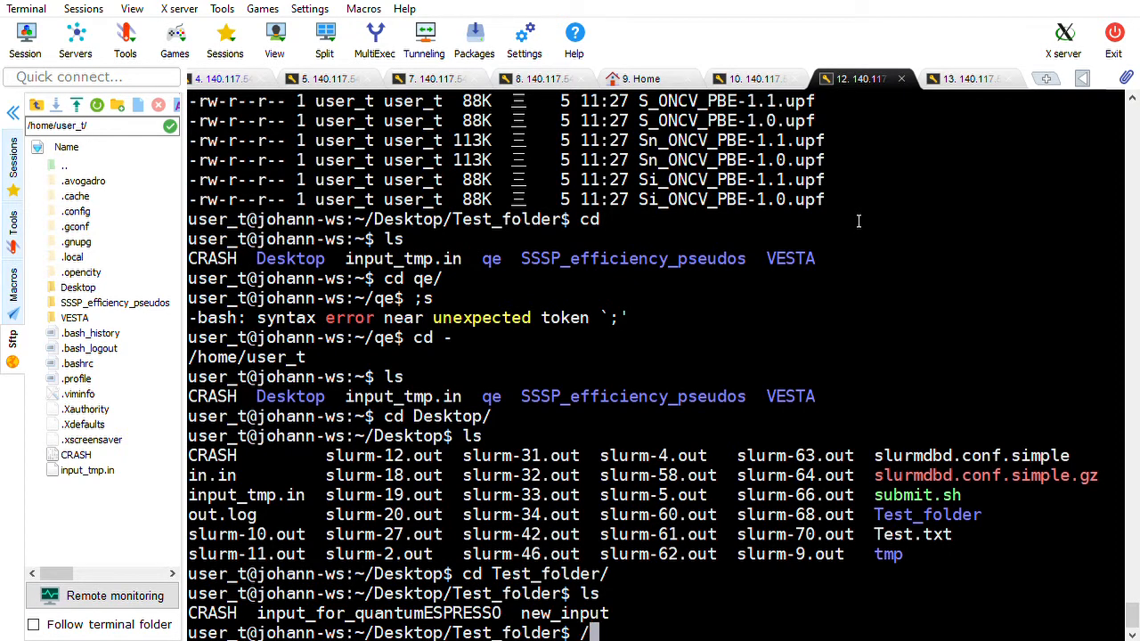
{"action": "type", "text": "bin/pw"}
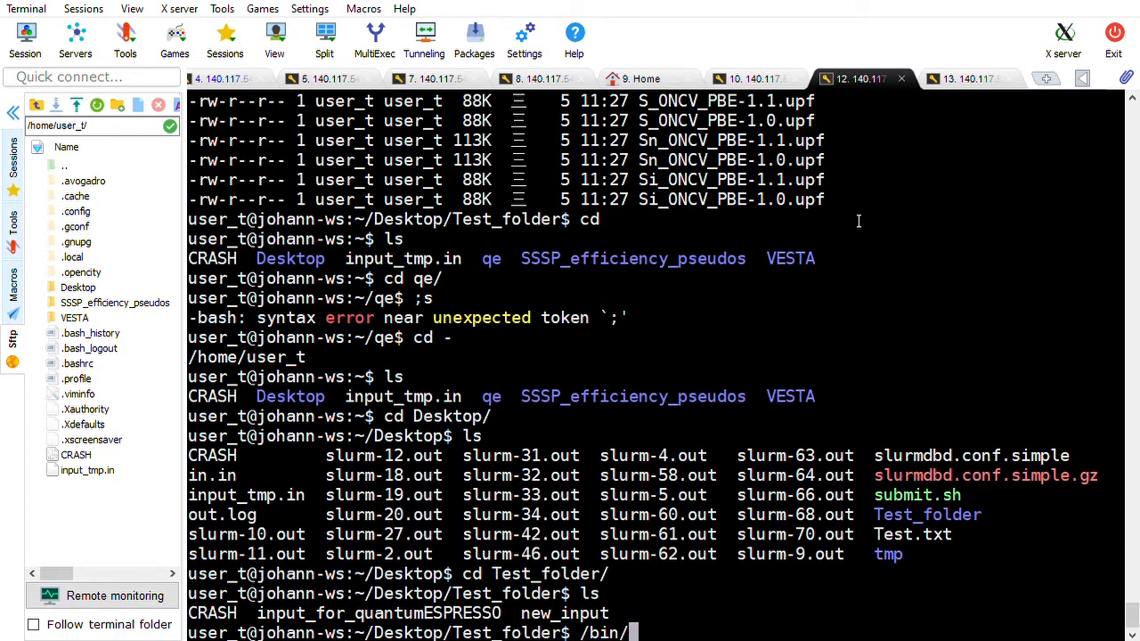
List /bin/ showing pw_6.4.1_b10.x, abort the pager, and rerun run_QE on the input.
{"action": "key", "text": "Return"}
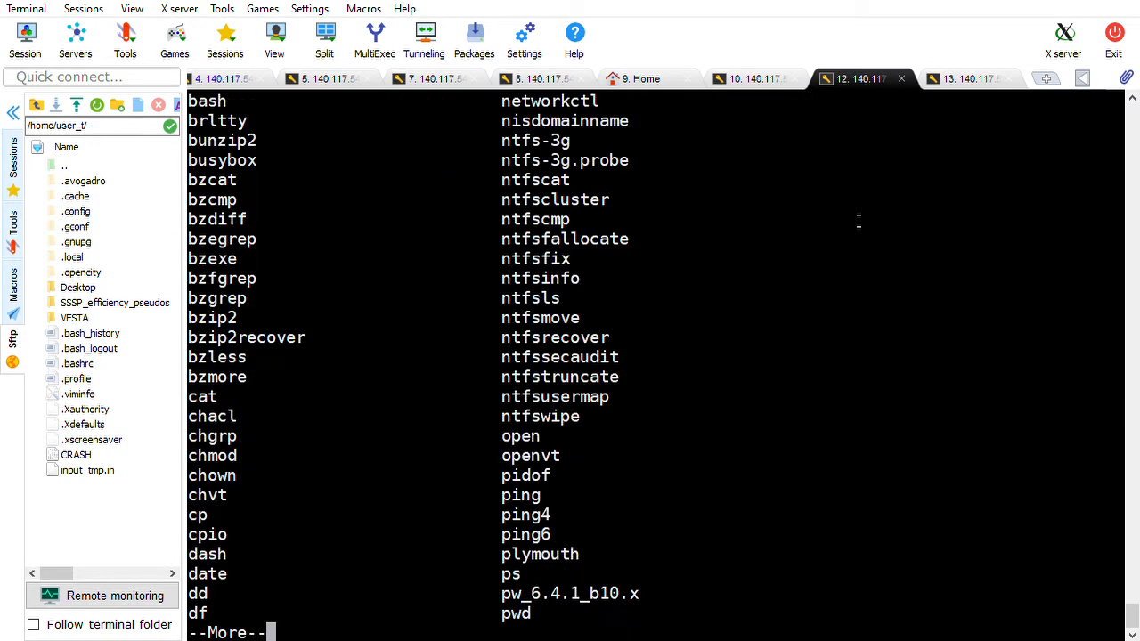
{"action": "key", "text": "ctrl+c"}
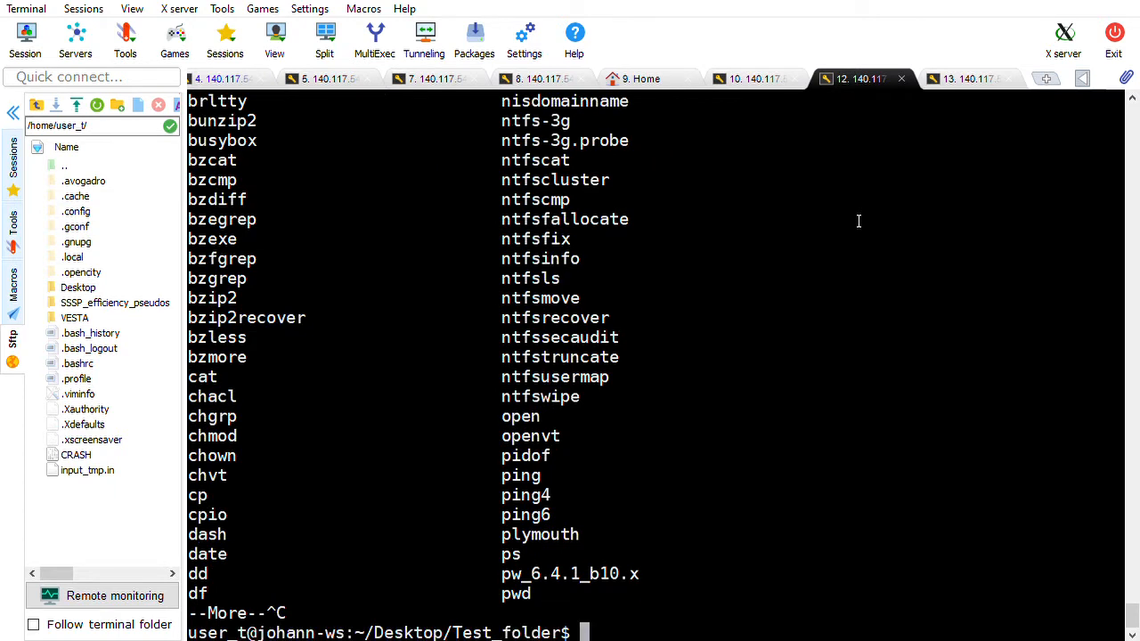
{"action": "mouse_move", "coordinate": [770, 335]}
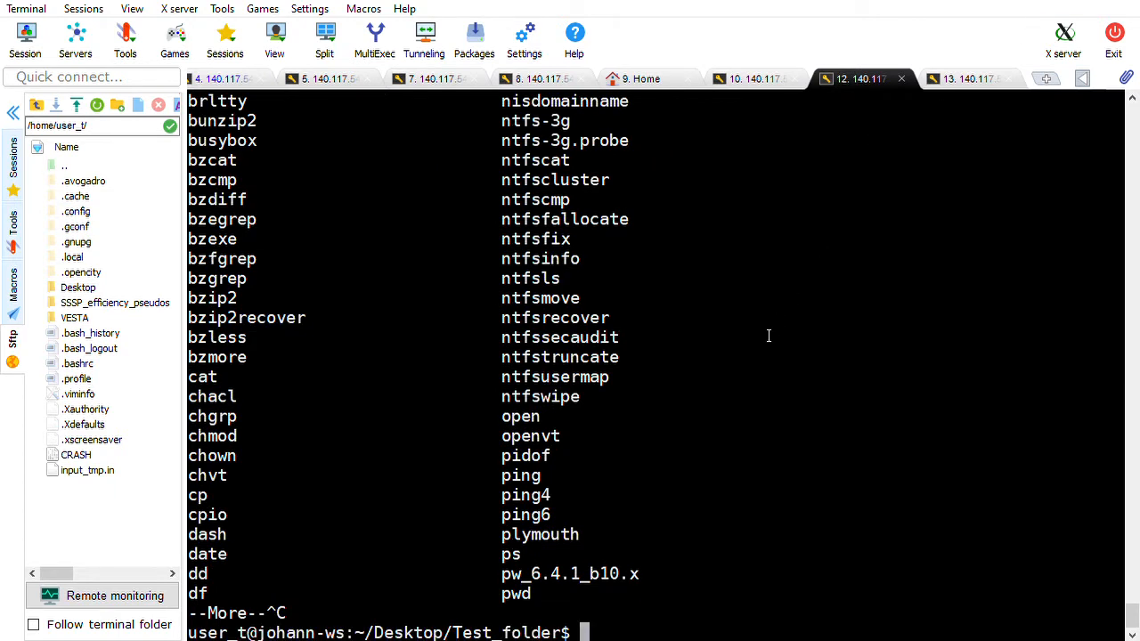
{"action": "type", "text": "run"}
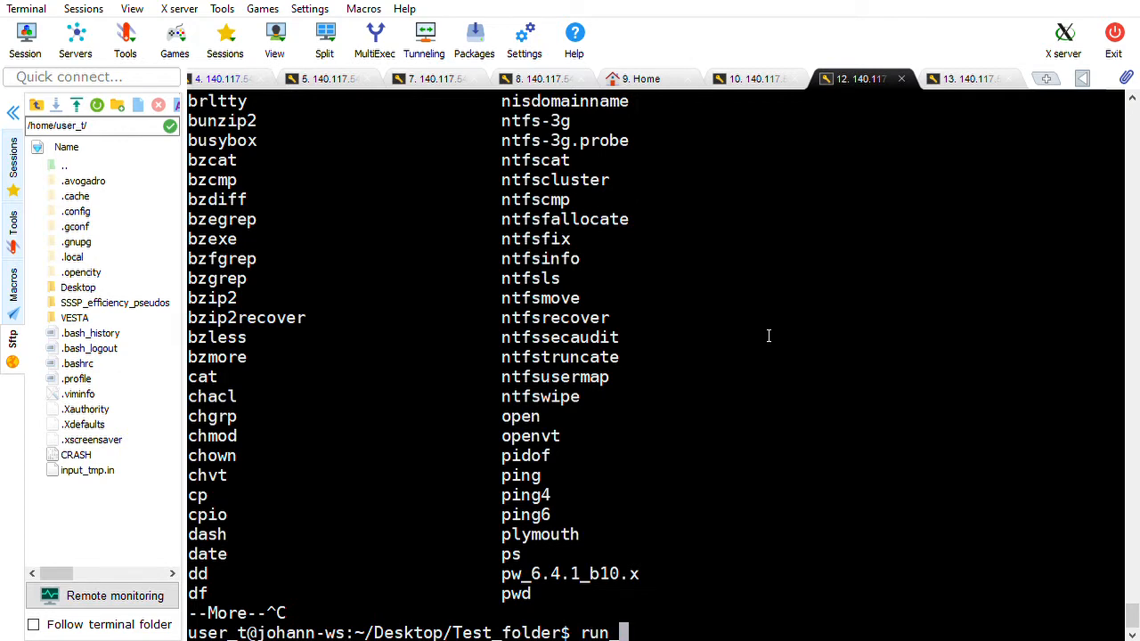
{"action": "type", "text": "_QE"}
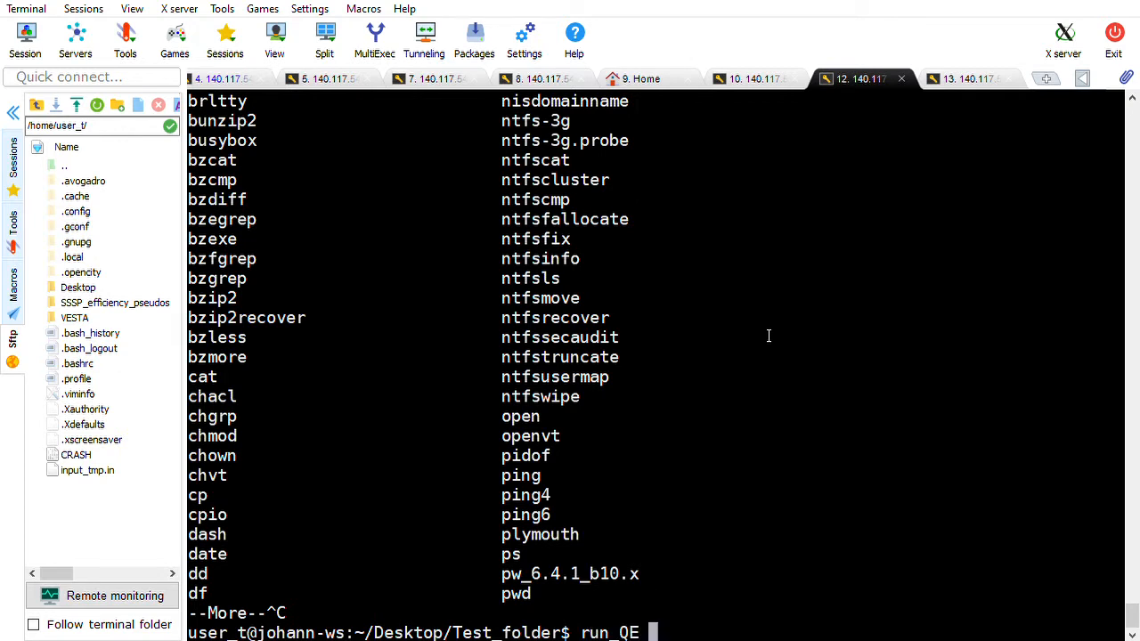
{"action": "type", "text": "input_f"}
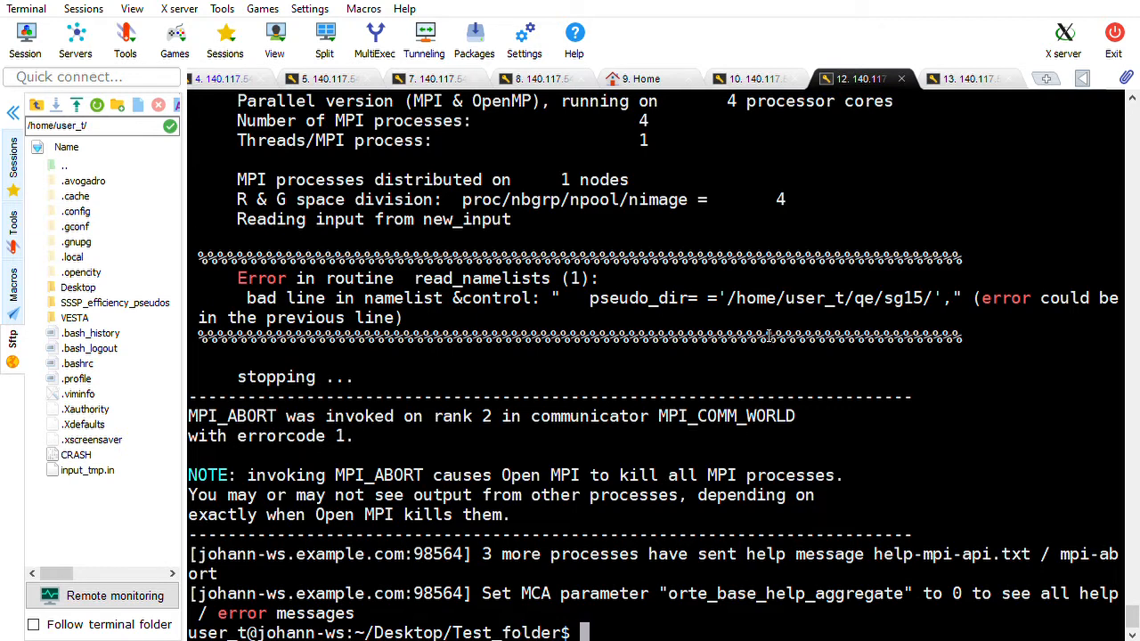
Rerun run_QE new_input from Test_folder; it now stops with 'atomic position info missing'.
{"action": "type", "text": "run_QE new_input"}
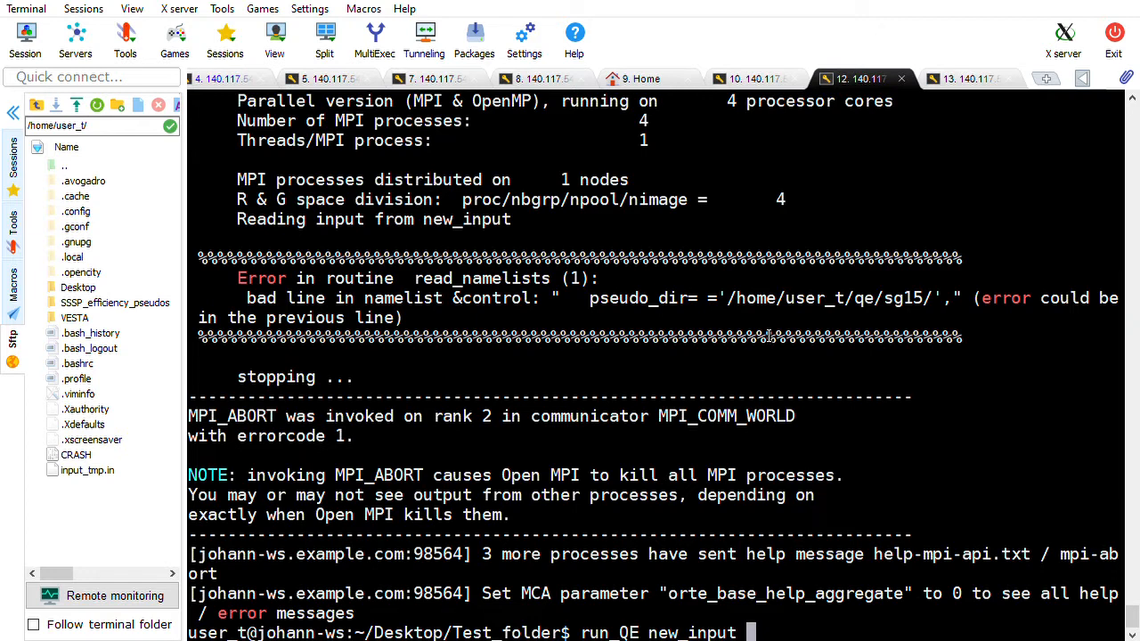
{"action": "type", "text": "cd Test_folder/"}
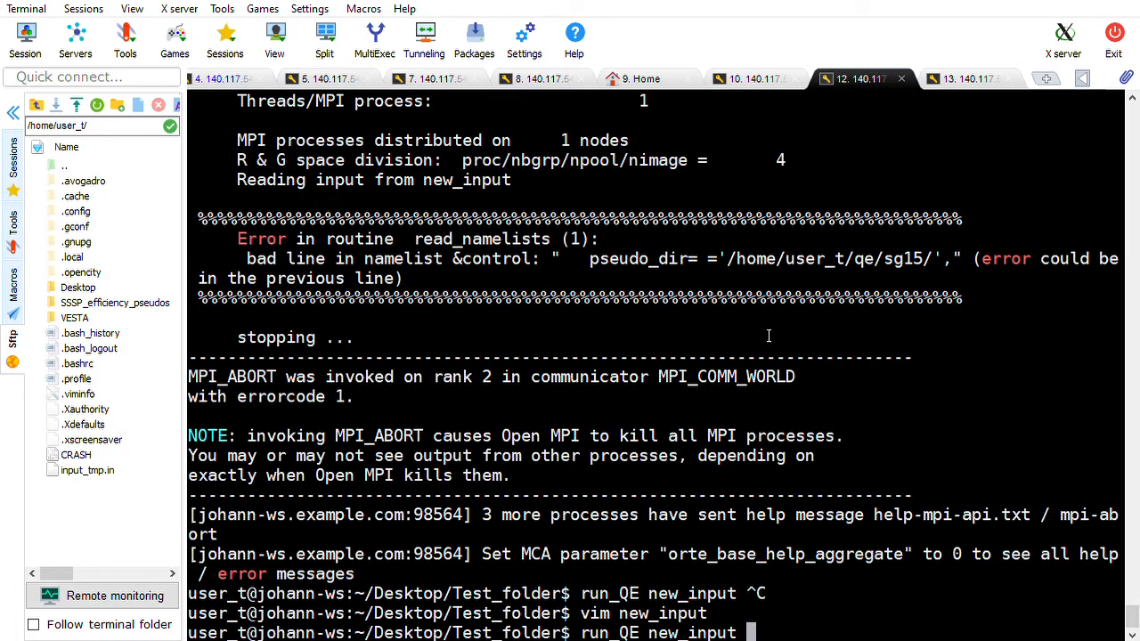
{"action": "key", "text": "Return"}
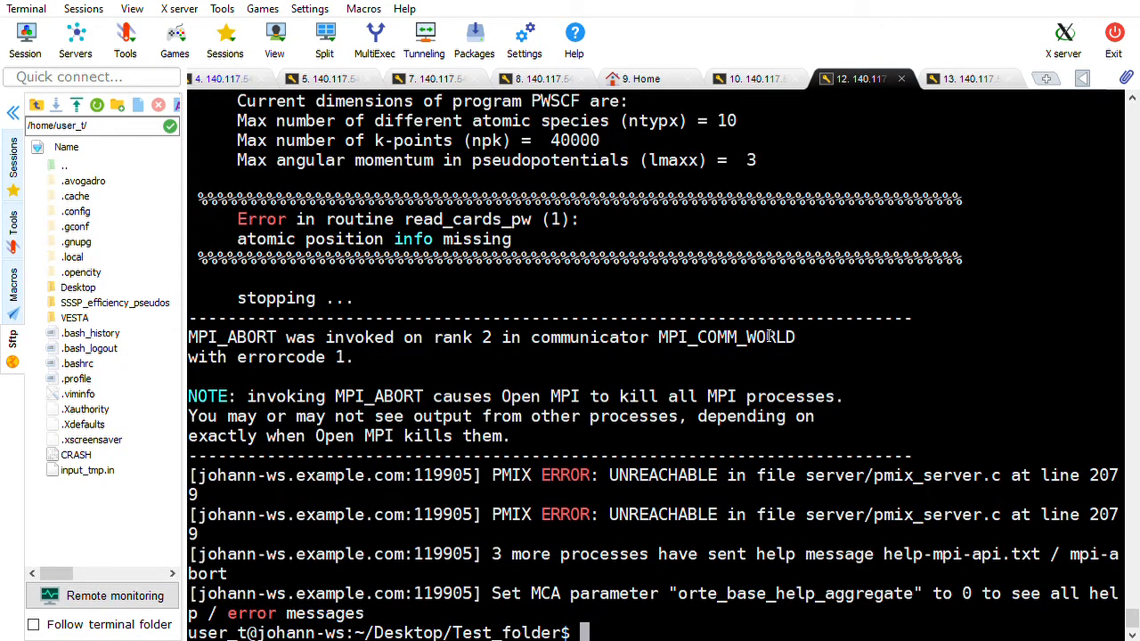
Edit new_input in vim adding an & card line, then rerun it to hit the ATOMIC_SPECIES ordering error.
{"action": "type", "text": "run_QE new_input"}
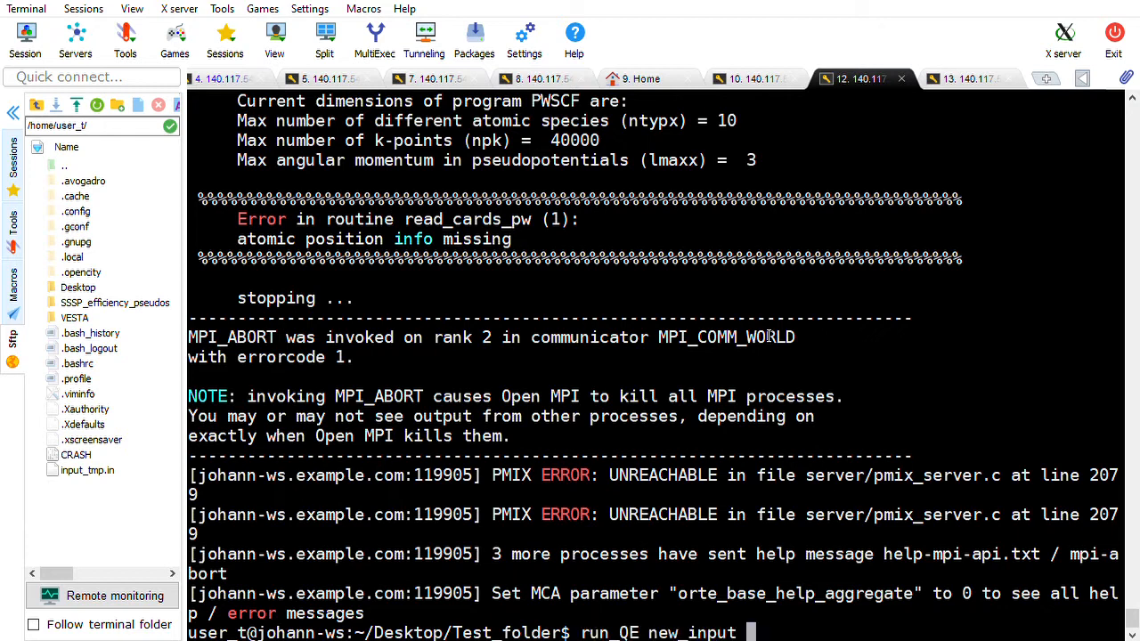
{"action": "type", "text": "vim new_input"}
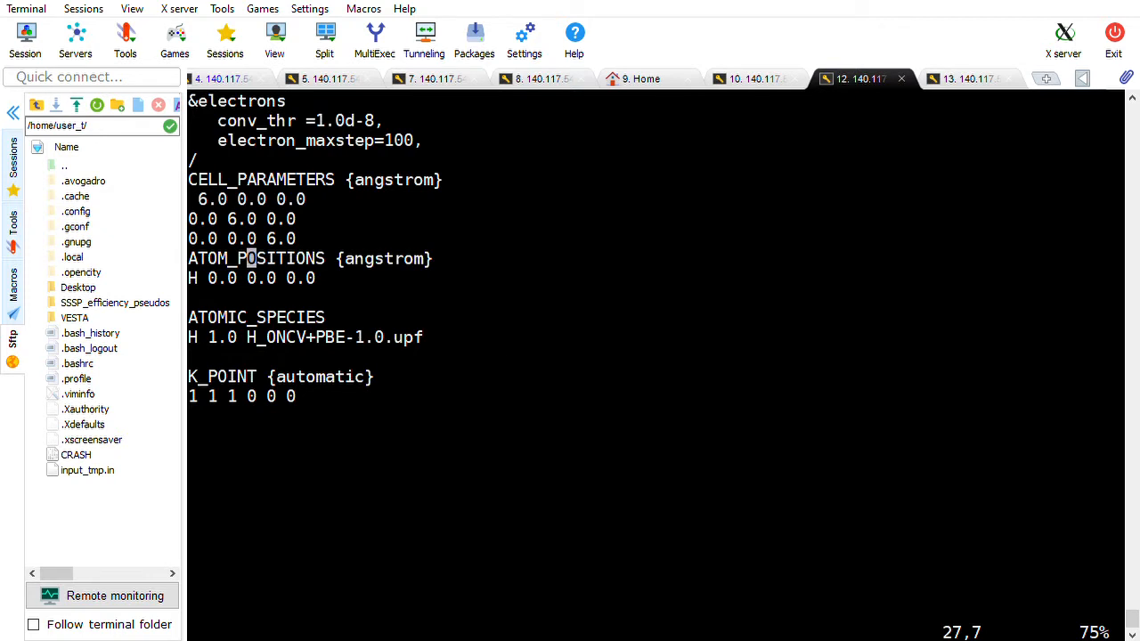
{"action": "mouse_move", "coordinate": [106, 535]}
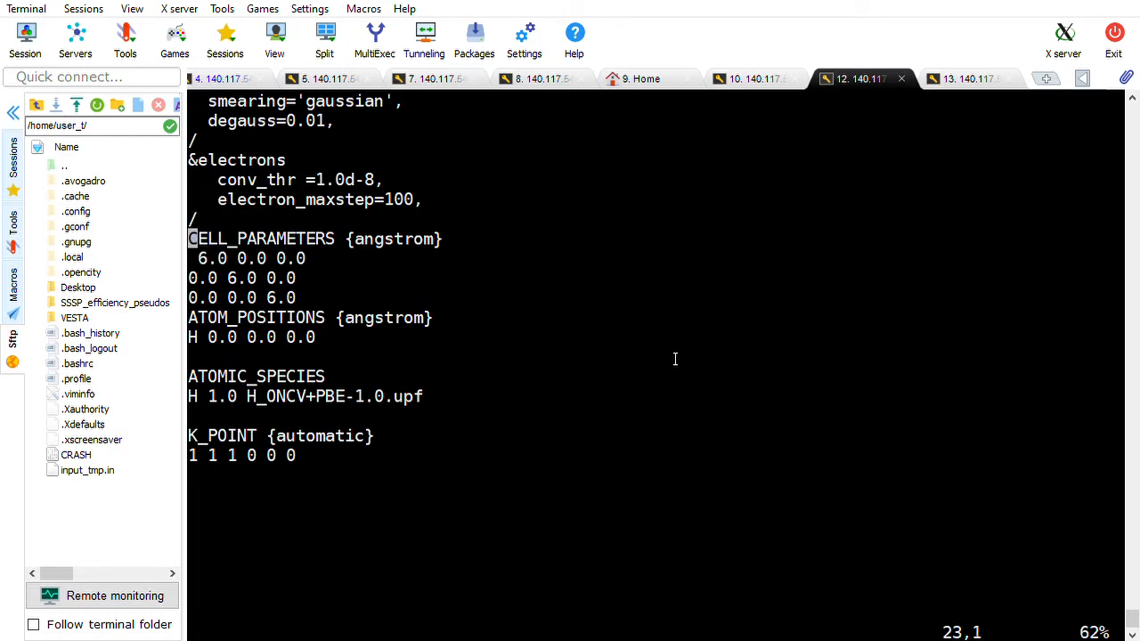
{"action": "key", "text": "i"}
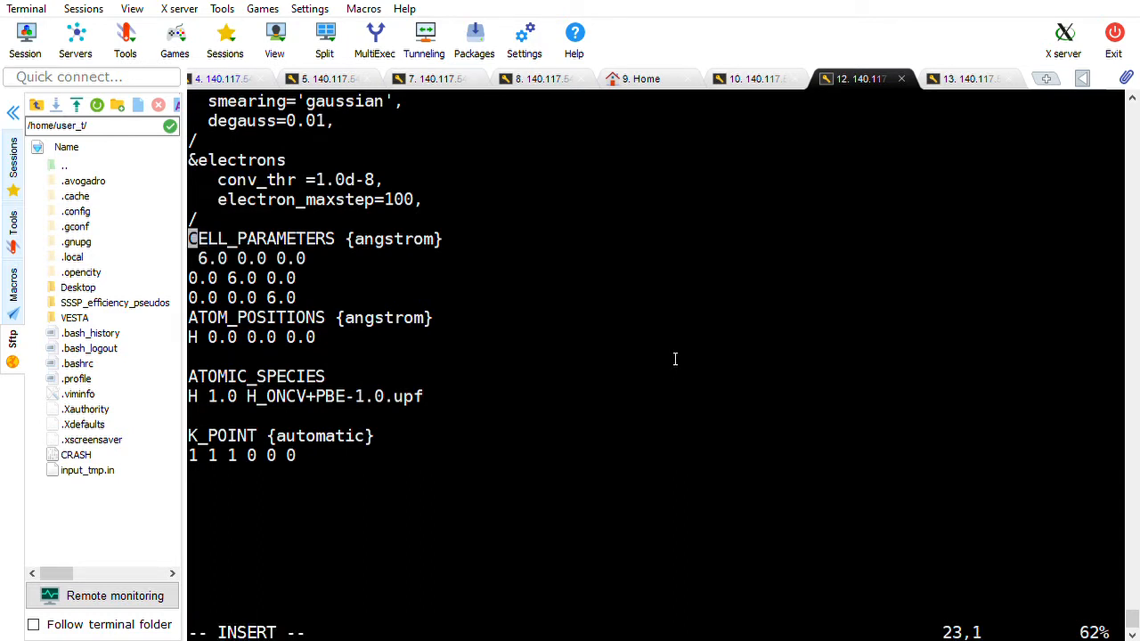
{"action": "type", "text": "&"}
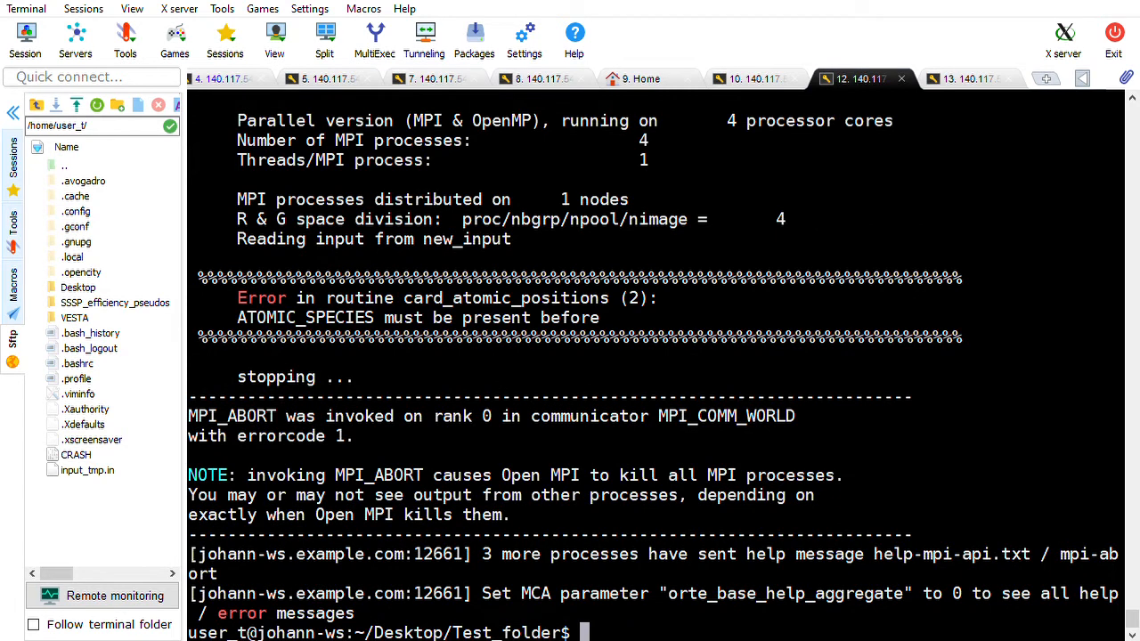
Open new_input in gedit to fix the card order, then queue another run_QE new_input.
{"action": "type", "text": "run_QE new_input"}
{"action": "type", "text": "ge"}
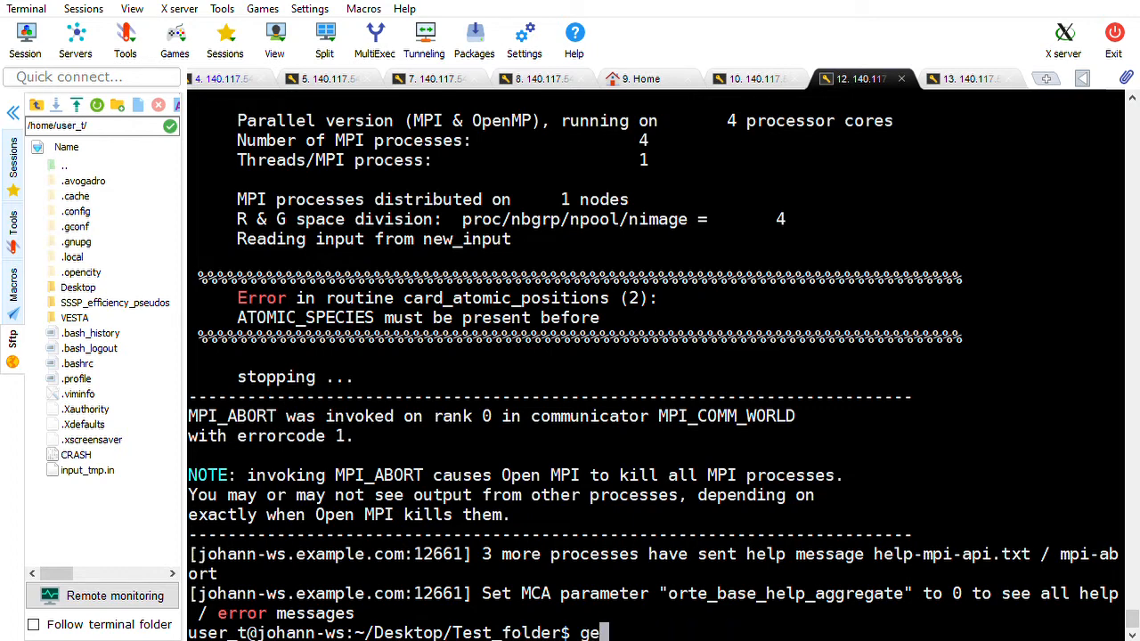
{"action": "type", "text": "de"}
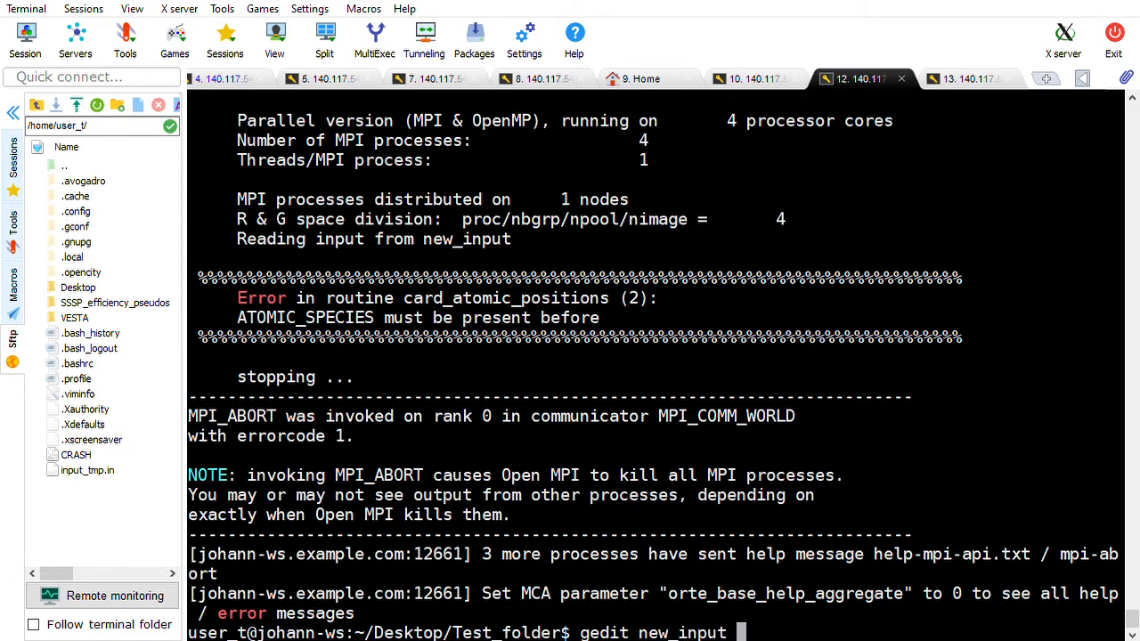
{"action": "key", "text": "Return"}
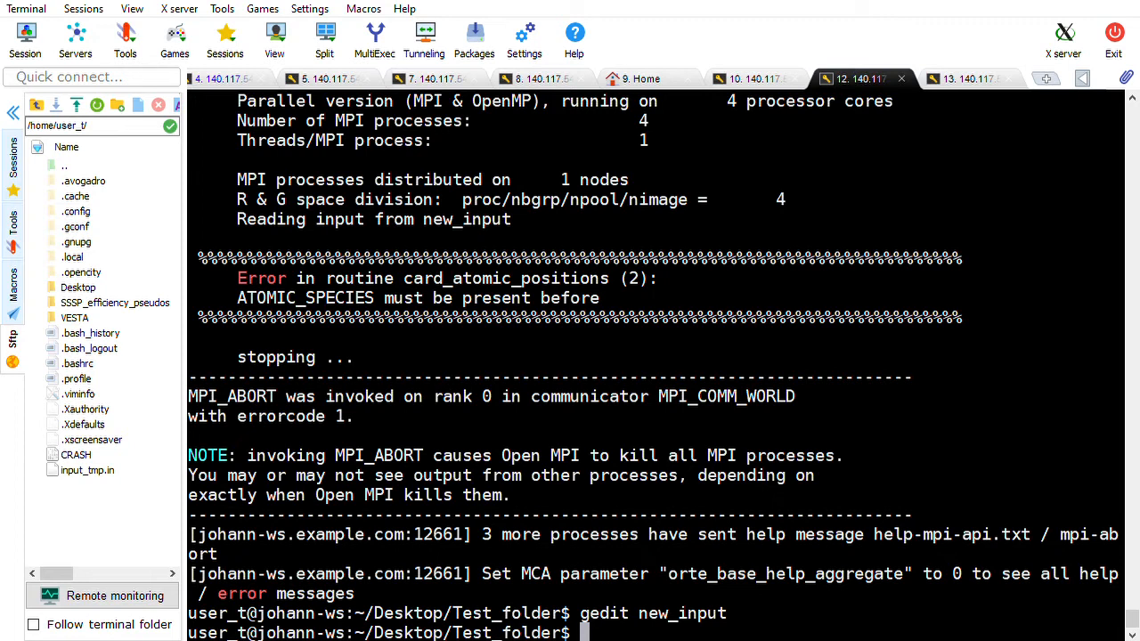
{"action": "mouse_move", "coordinate": [281, 467]}
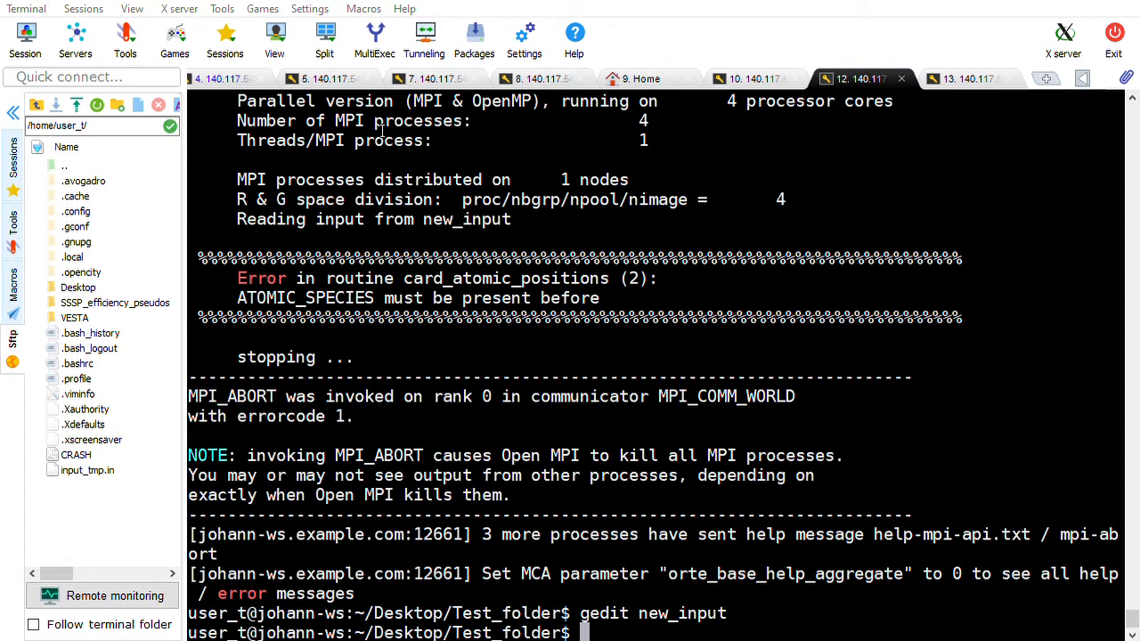
{"action": "mouse_move", "coordinate": [371, 154]}
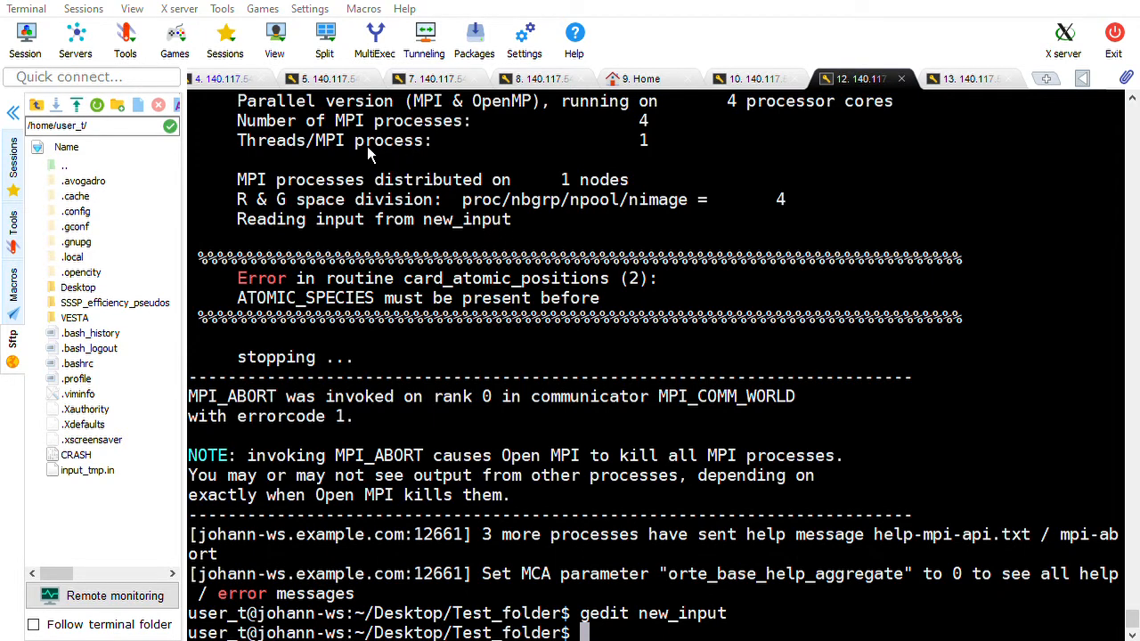
{"action": "mouse_move", "coordinate": [307, 436]}
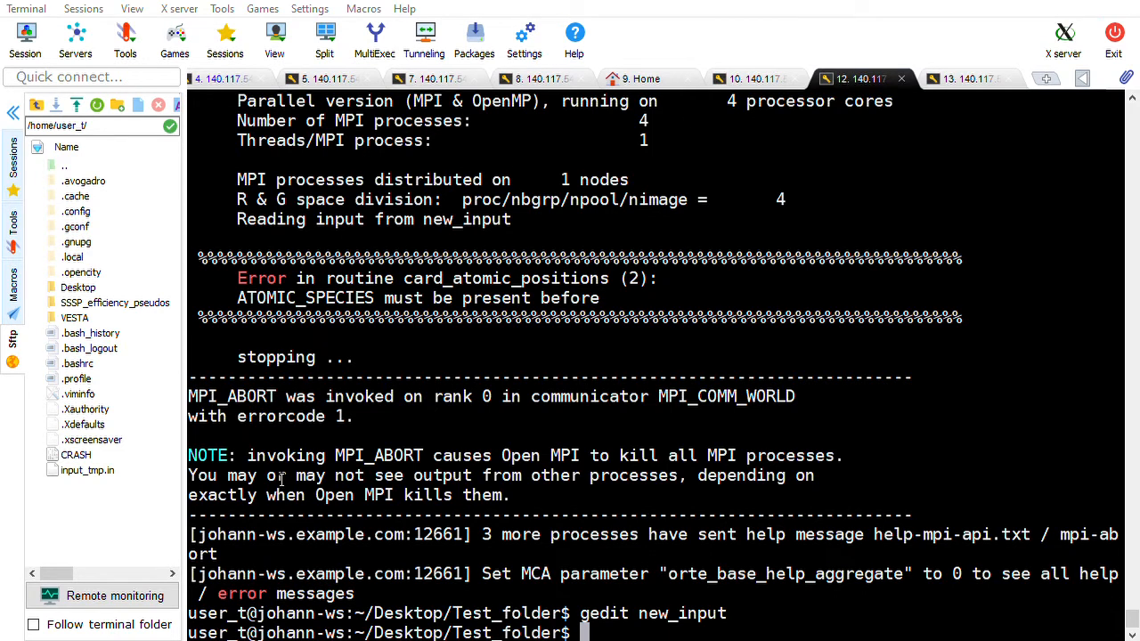
{"action": "mouse_move", "coordinate": [376, 431]}
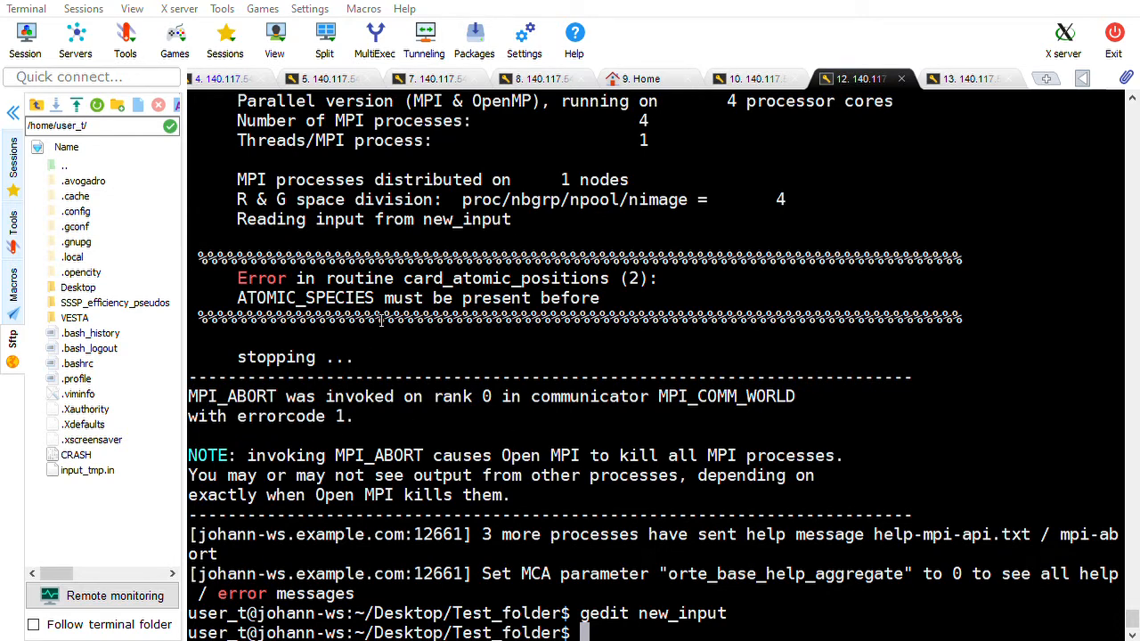
{"action": "mouse_move", "coordinate": [381, 317]}
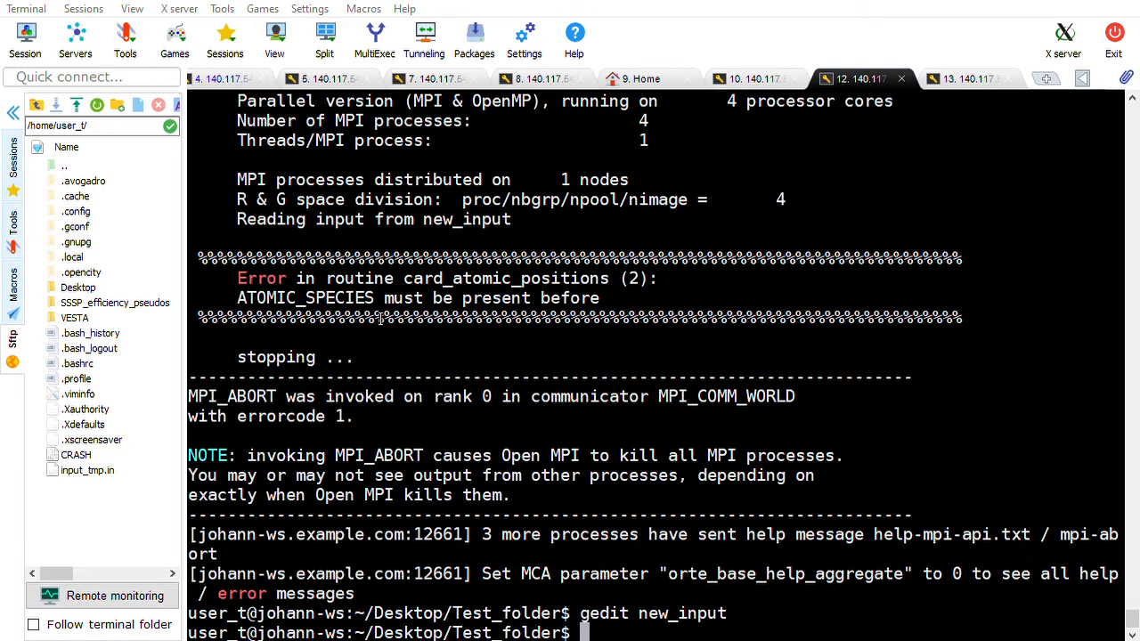
{"action": "mouse_move", "coordinate": [984, 25]}
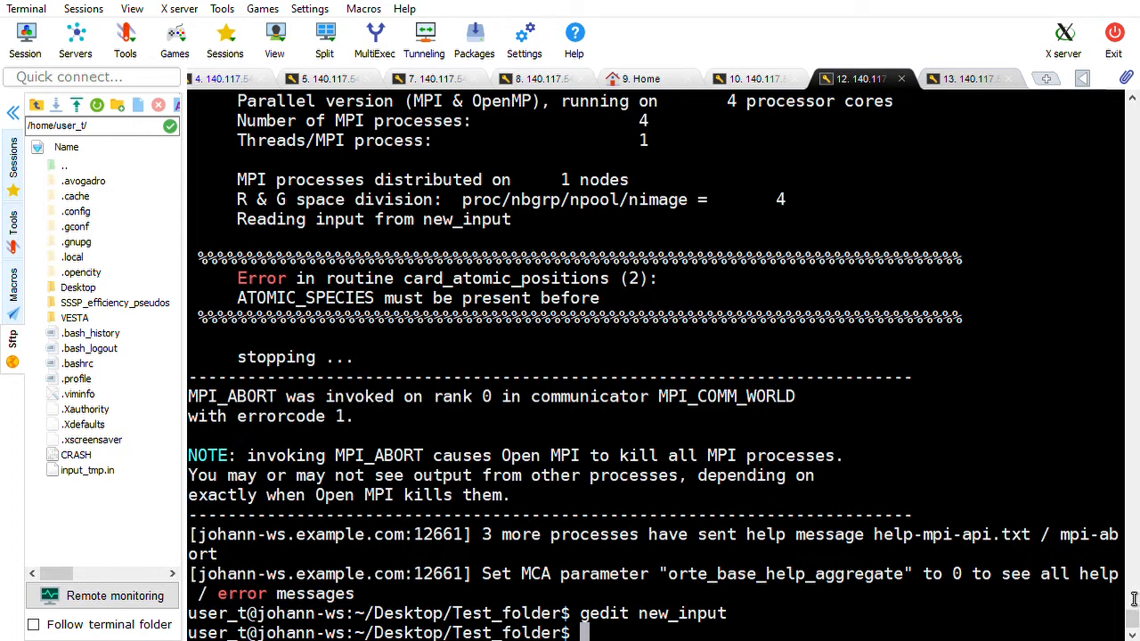
{"action": "type", "text": "run_QE new_input"}
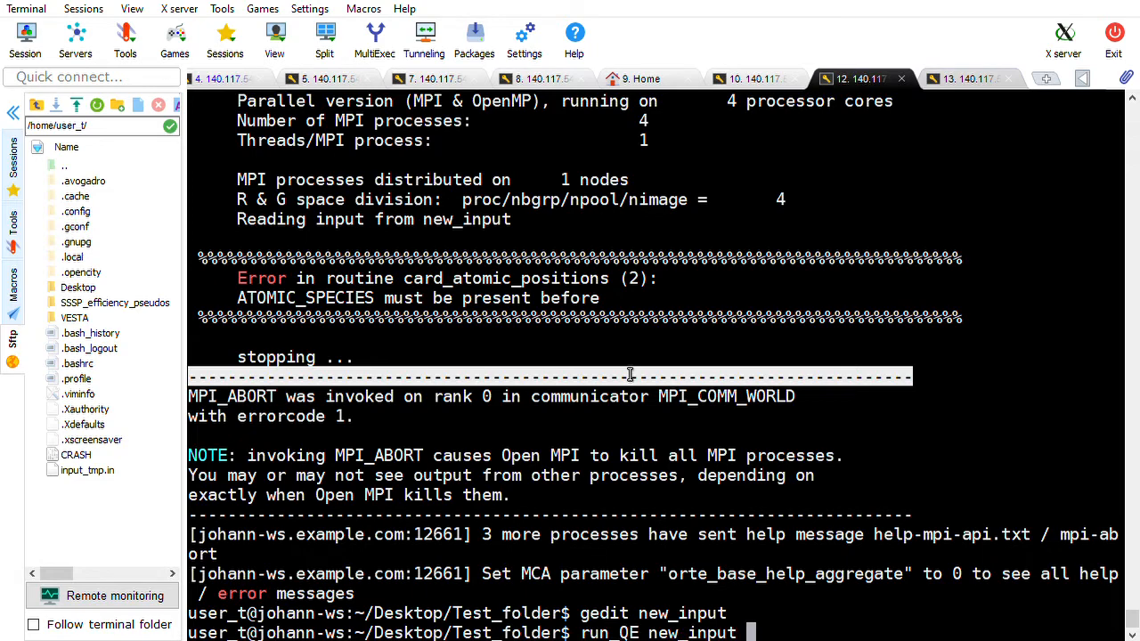
Rerun run_QE new_input, list /home/user_t/qe/sg15/H_ONCV+PBE-1.0.upf to confirm it is missing, and reopen new_input in vim.
{"action": "key", "text": "Return"}
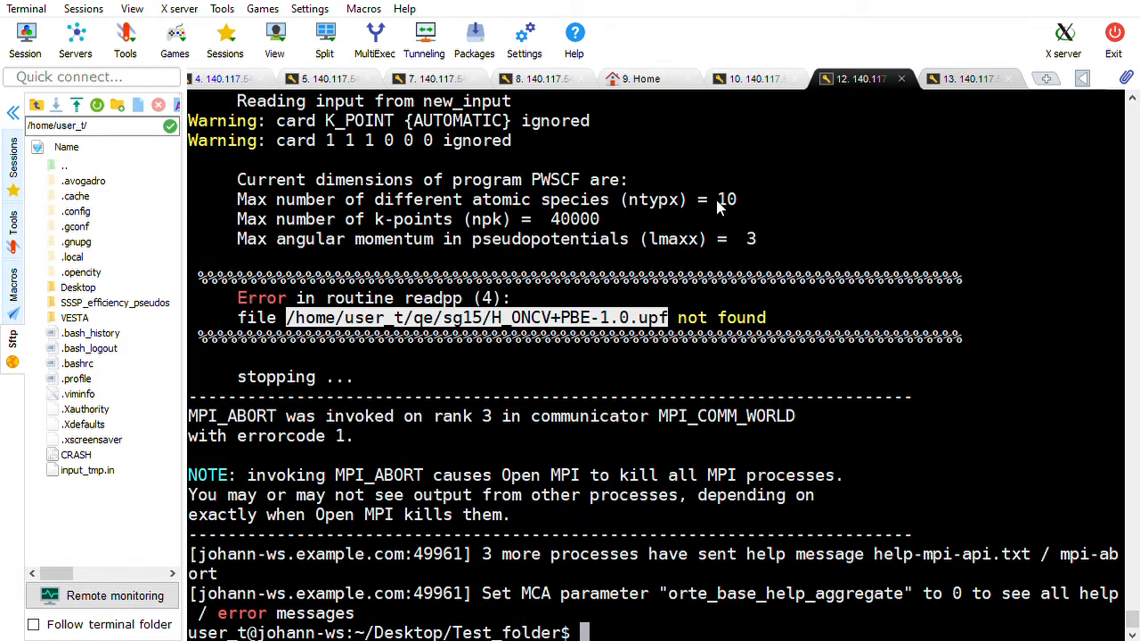
{"action": "type", "text": "ls"}
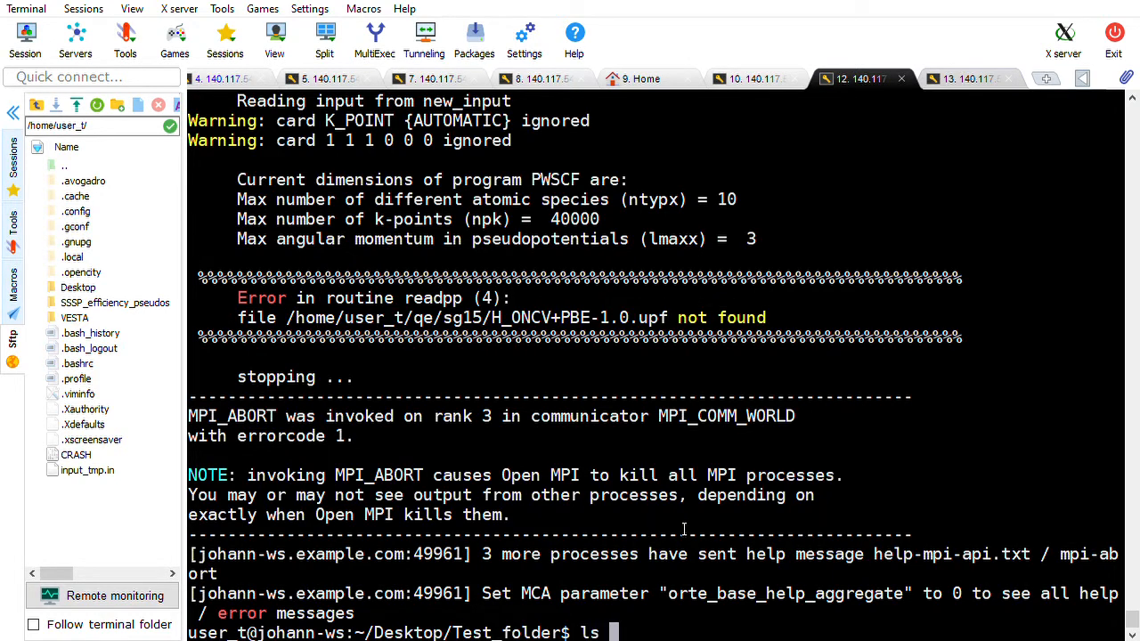
{"action": "mouse_move", "coordinate": [666, 620]}
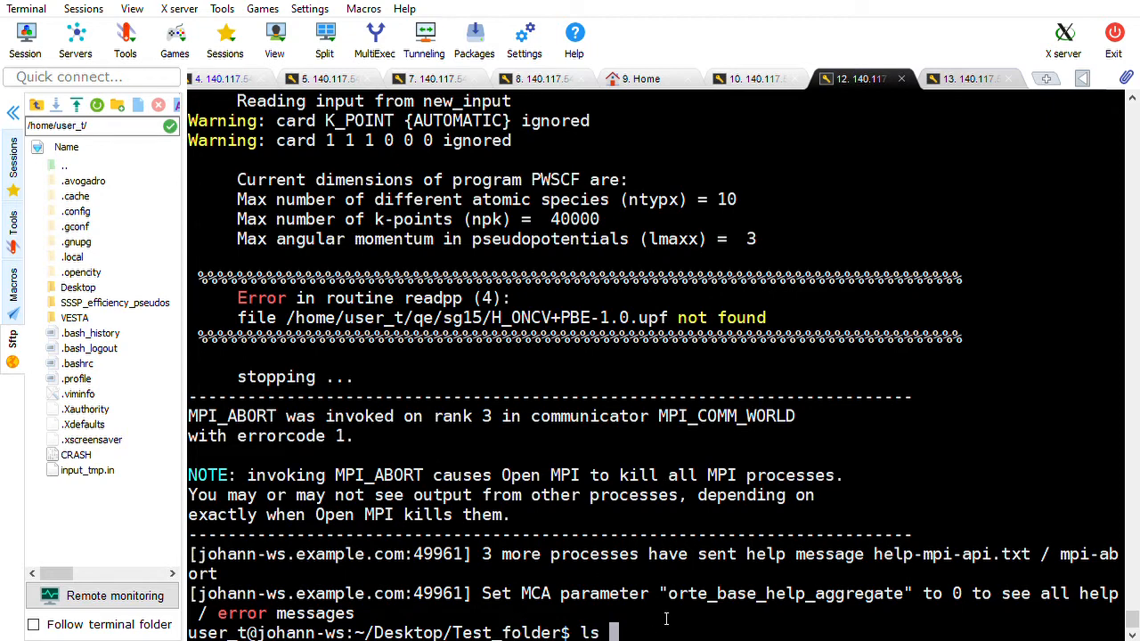
{"action": "mouse_move", "coordinate": [739, 142]}
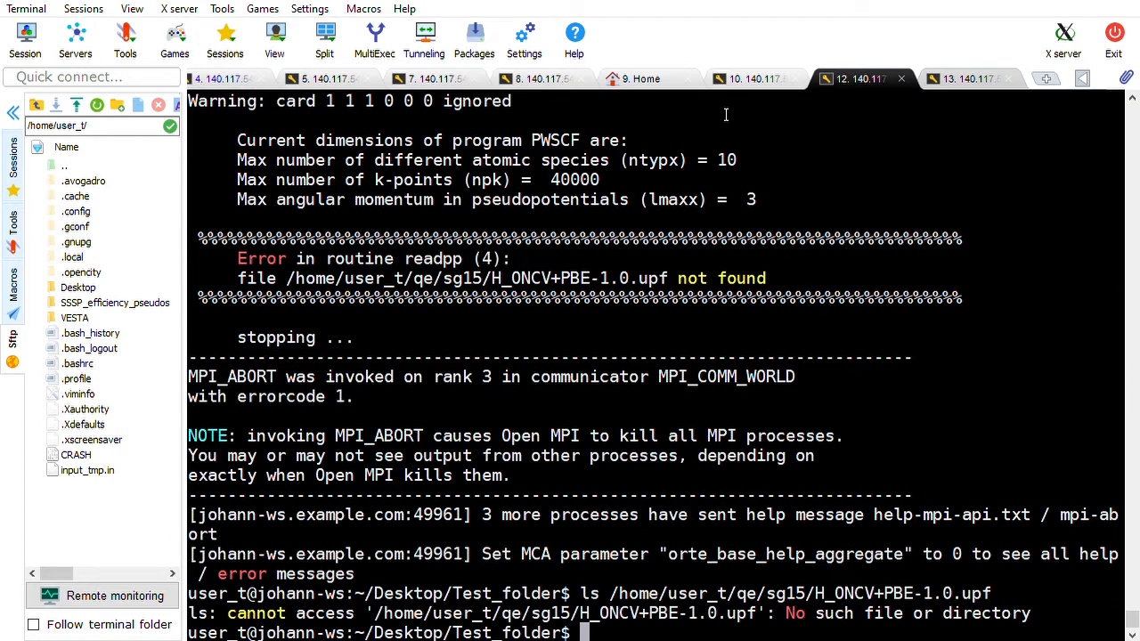
{"action": "type", "text": "ls /home/user_t/qe/sg15/H_ONCV+PBE-1.0.upf ^C"}
{"action": "type", "text": "vim"}
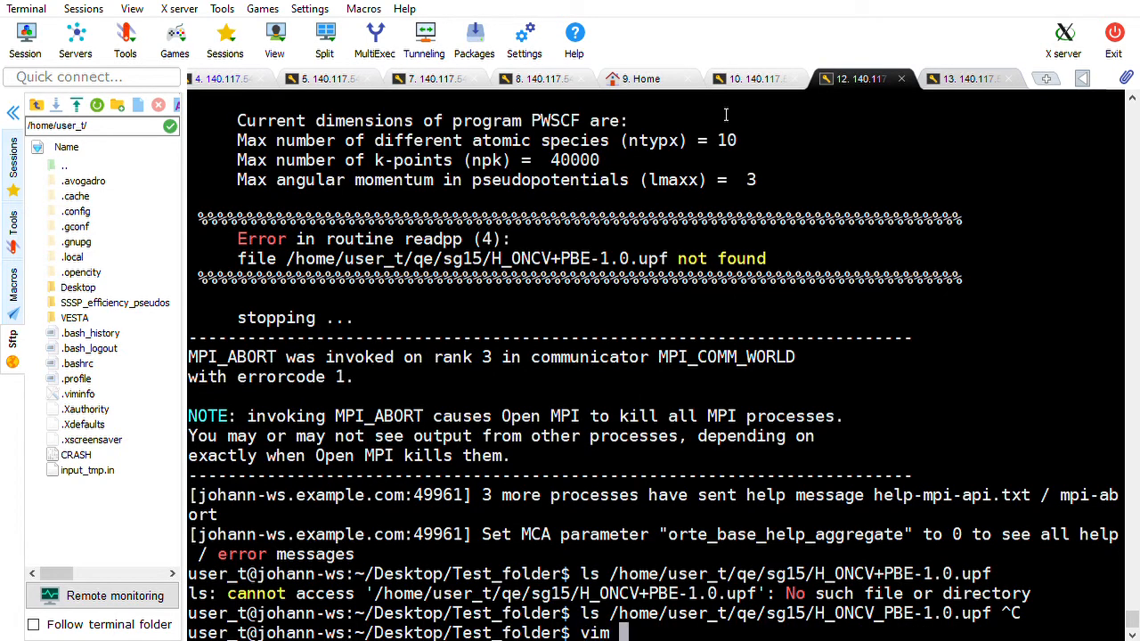
{"action": "type", "text": "new_input  >"}
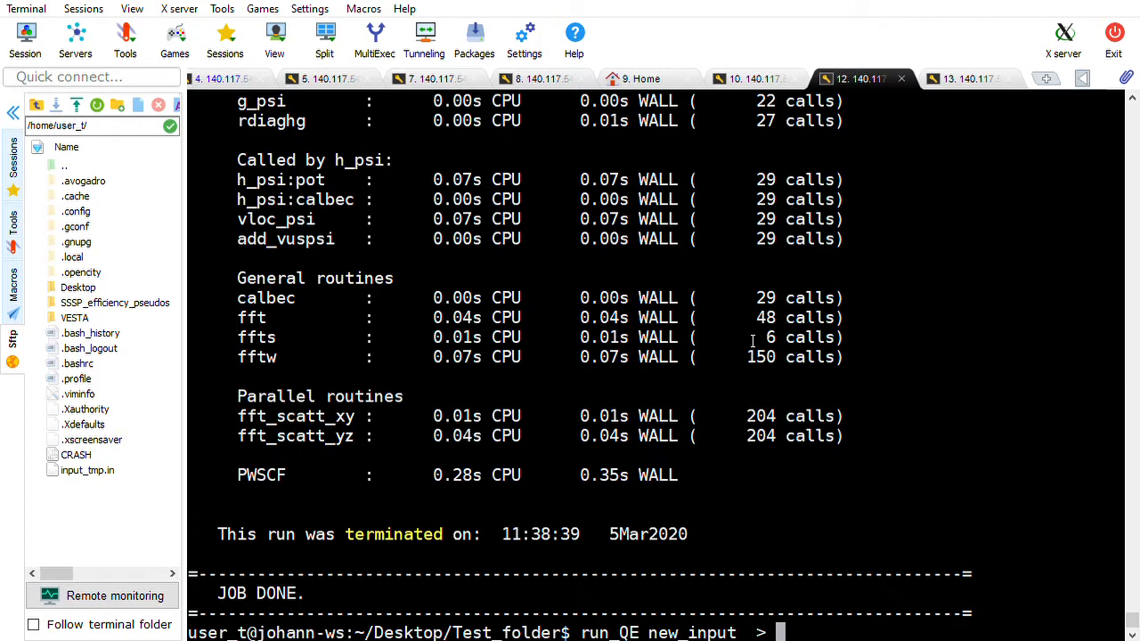
Redirect the run_QE new_input output into out.log and queue 'gedit out.log' at the prompt.
{"action": "type", "text": "out.log"}
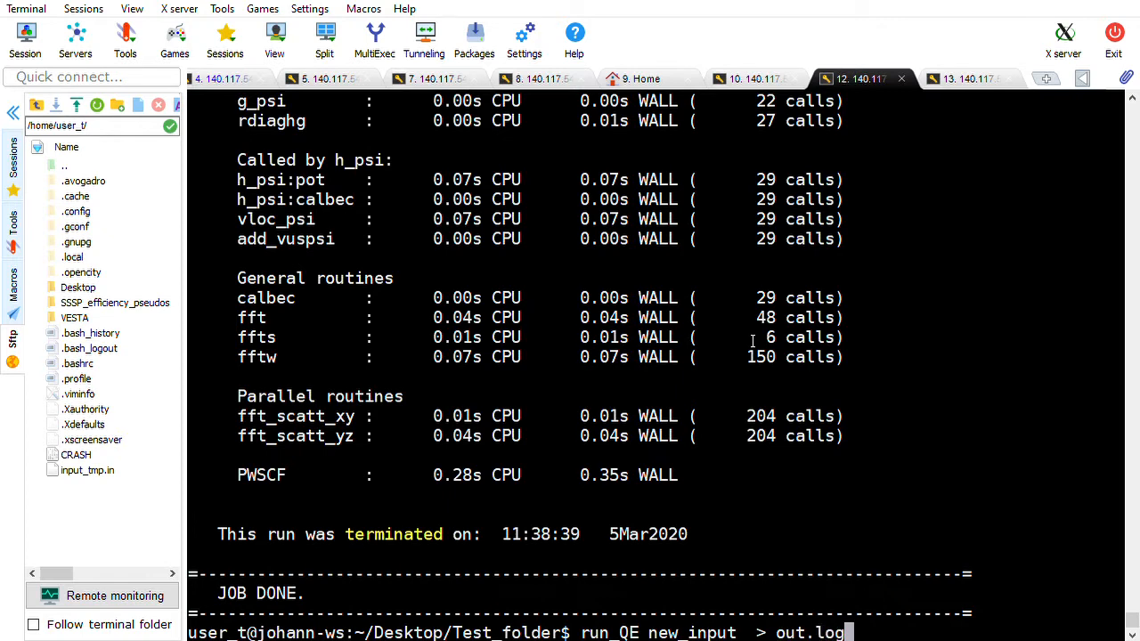
{"action": "type", "text": "gedit"}
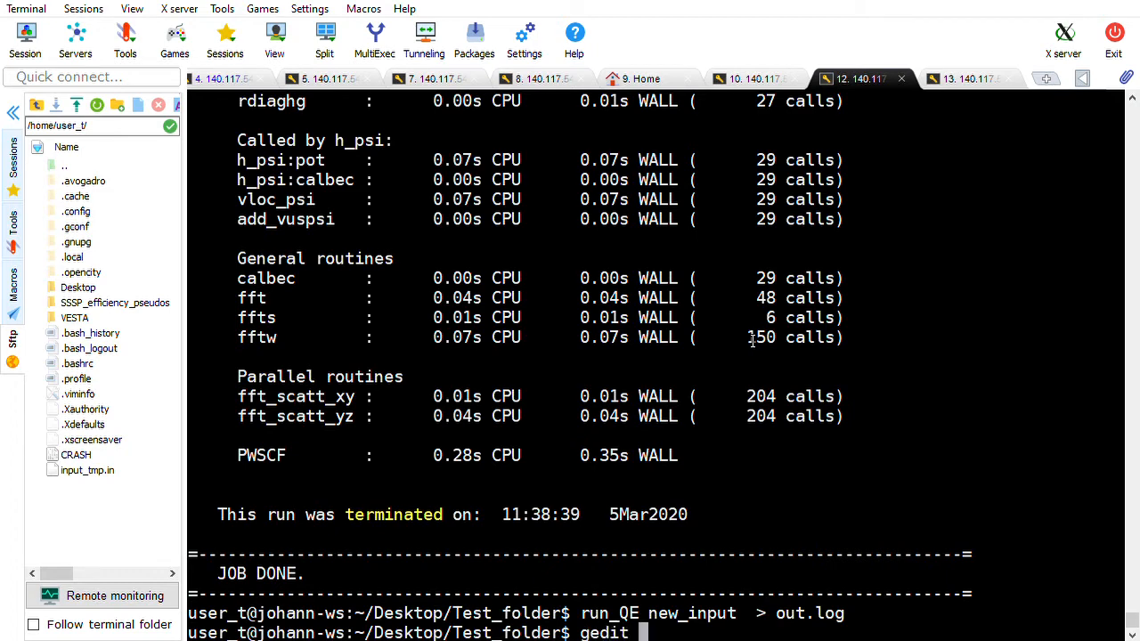
{"action": "type", "text": "o"}
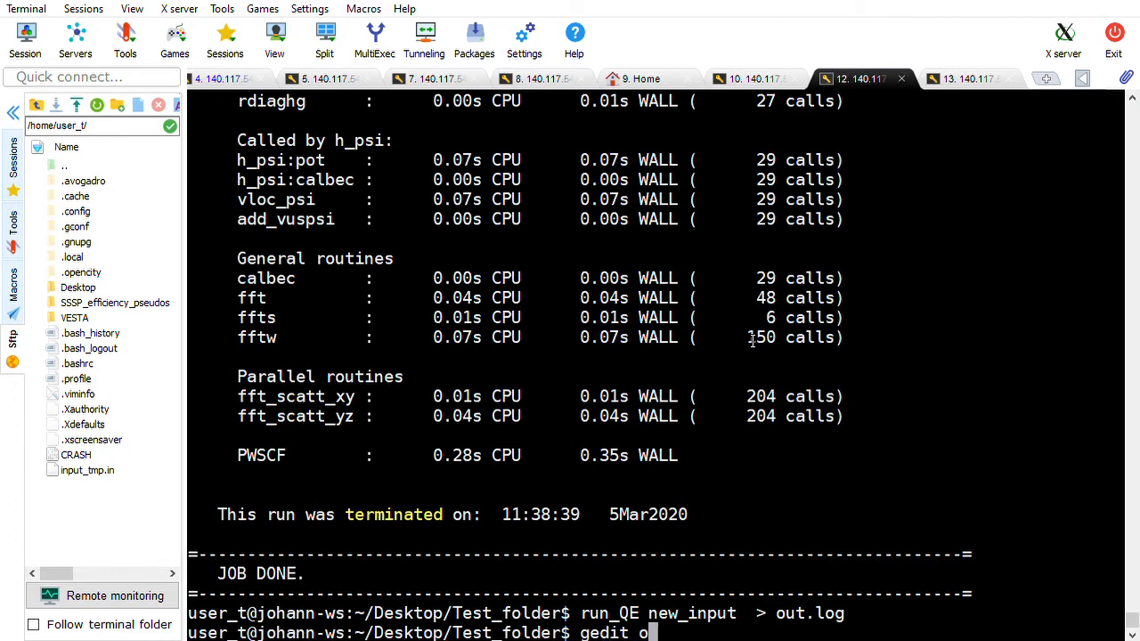
{"action": "type", "text": "ut.log"}
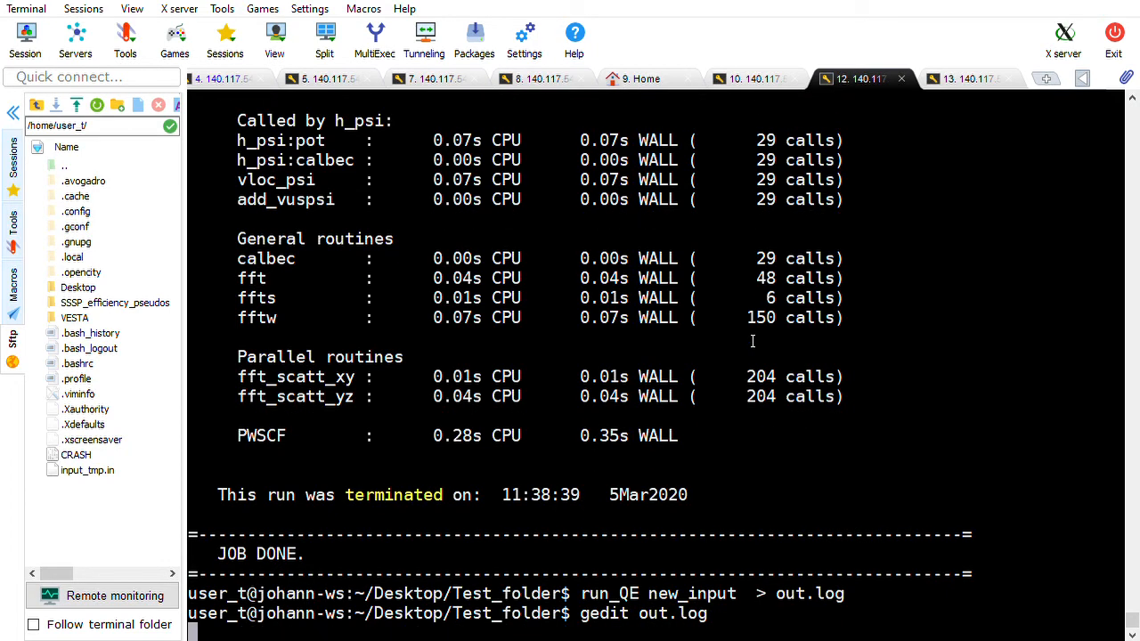